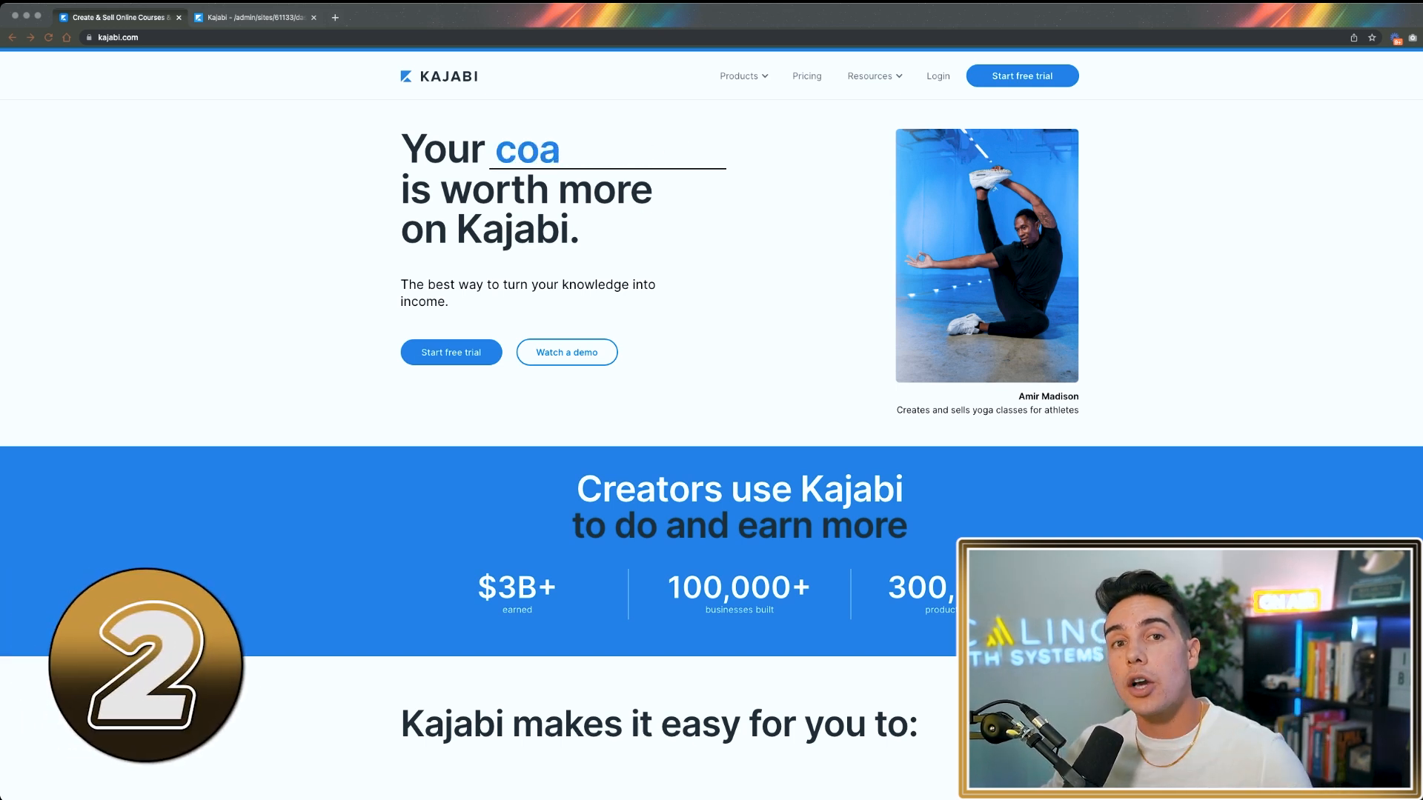
# Switch from the kajabi.com homepage to the Kajabi admin dashboard tab.
pyautogui.press('backspace')
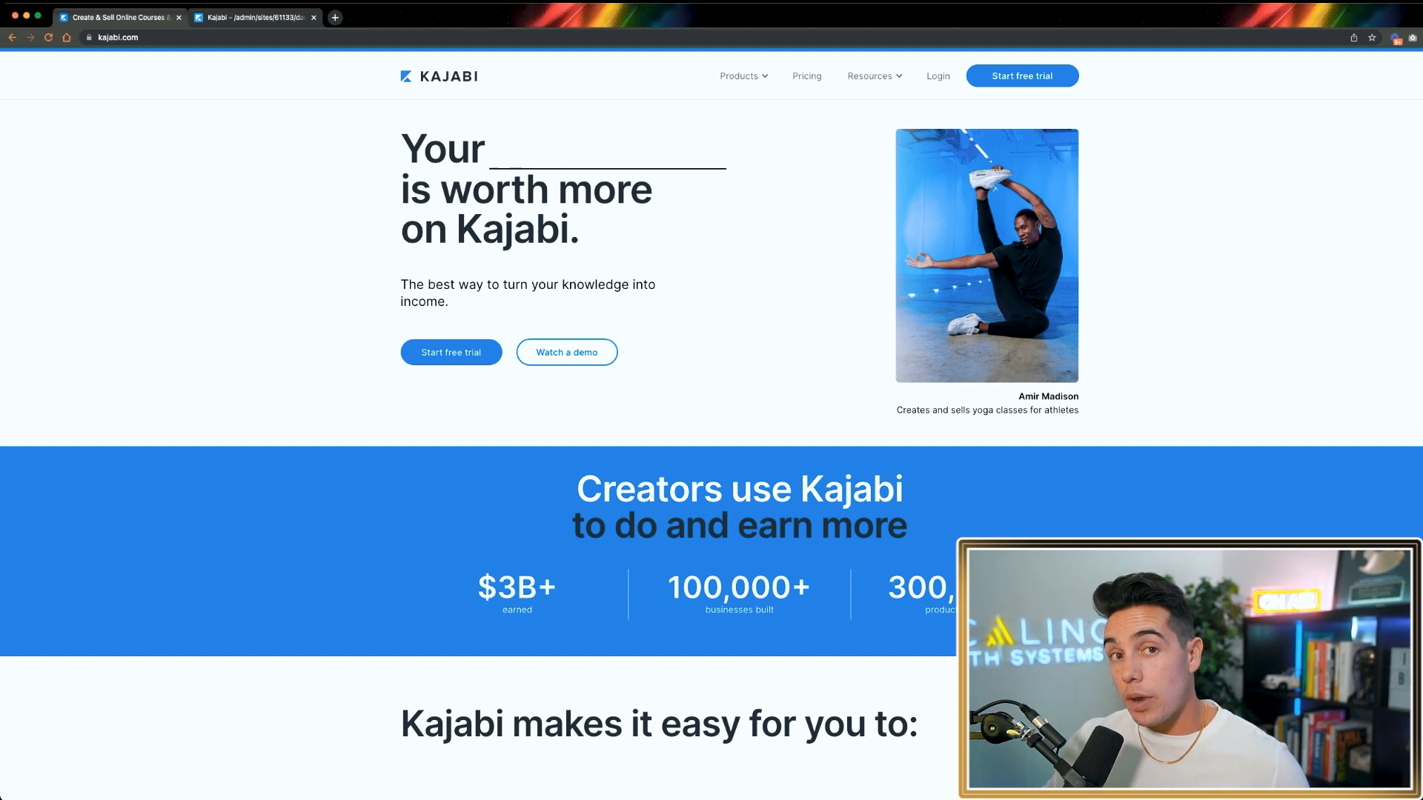
pyautogui.write('podc')
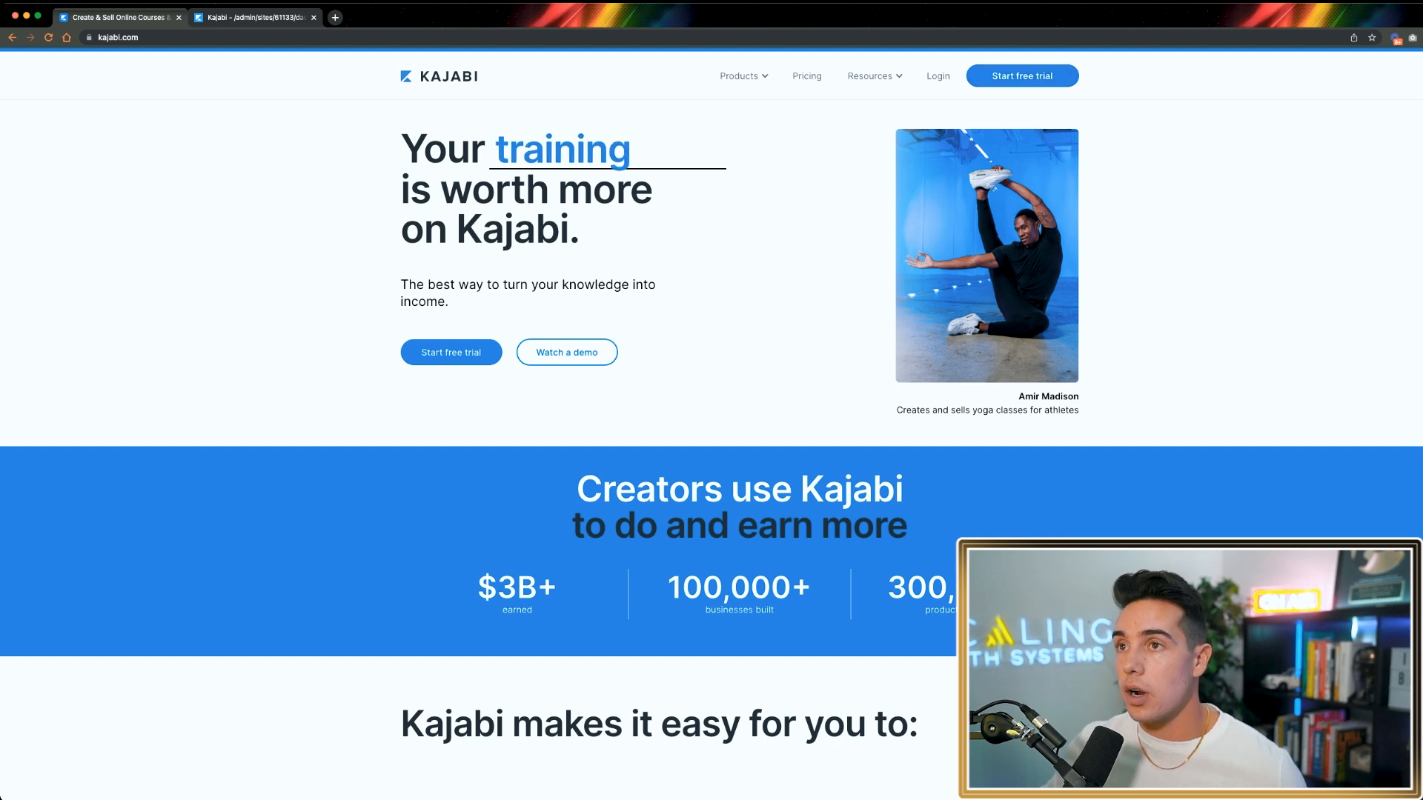
pyautogui.click(255, 17)
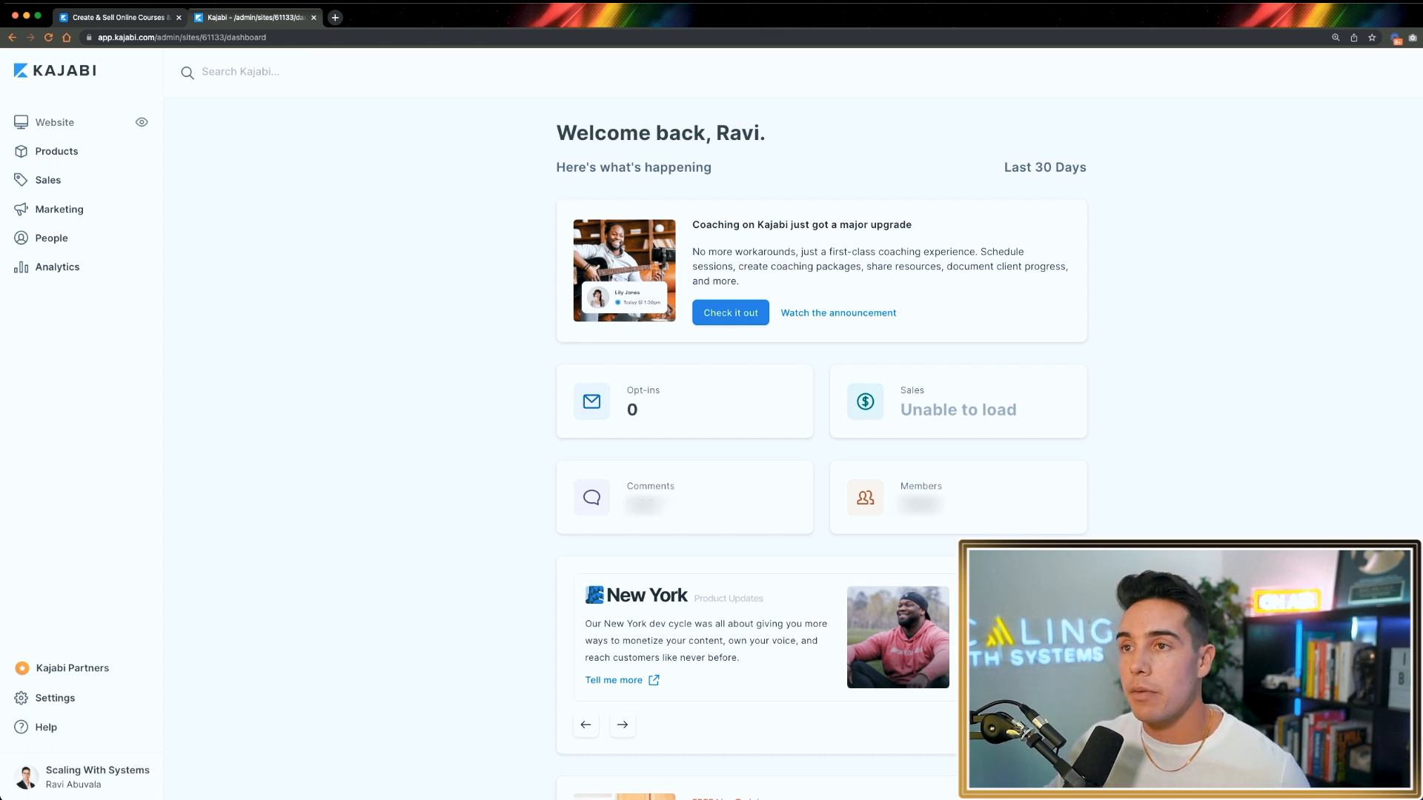
# Go to Website > Products to list all 26 products.
pyautogui.click(54, 122)
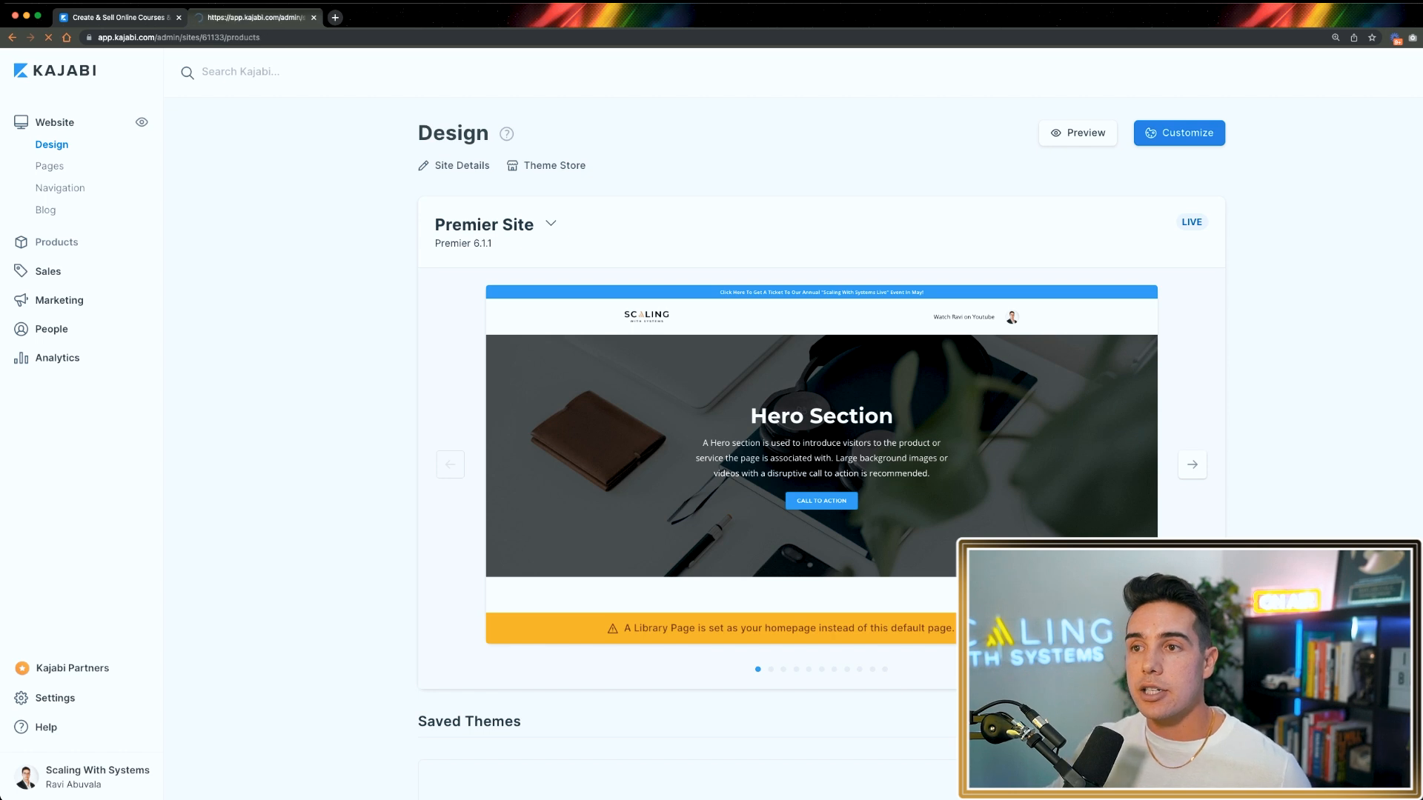
pyautogui.click(56, 241)
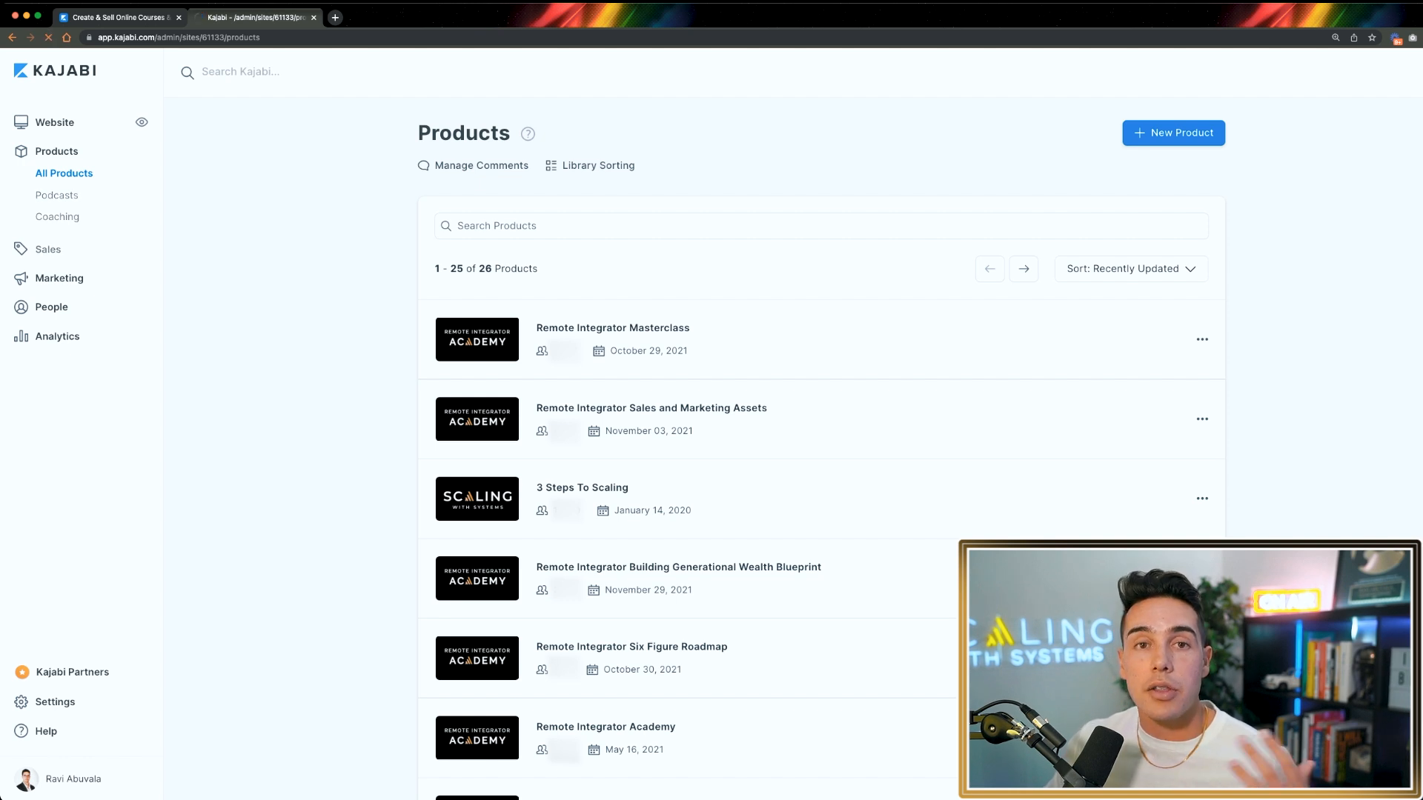
pyautogui.click(48, 180)
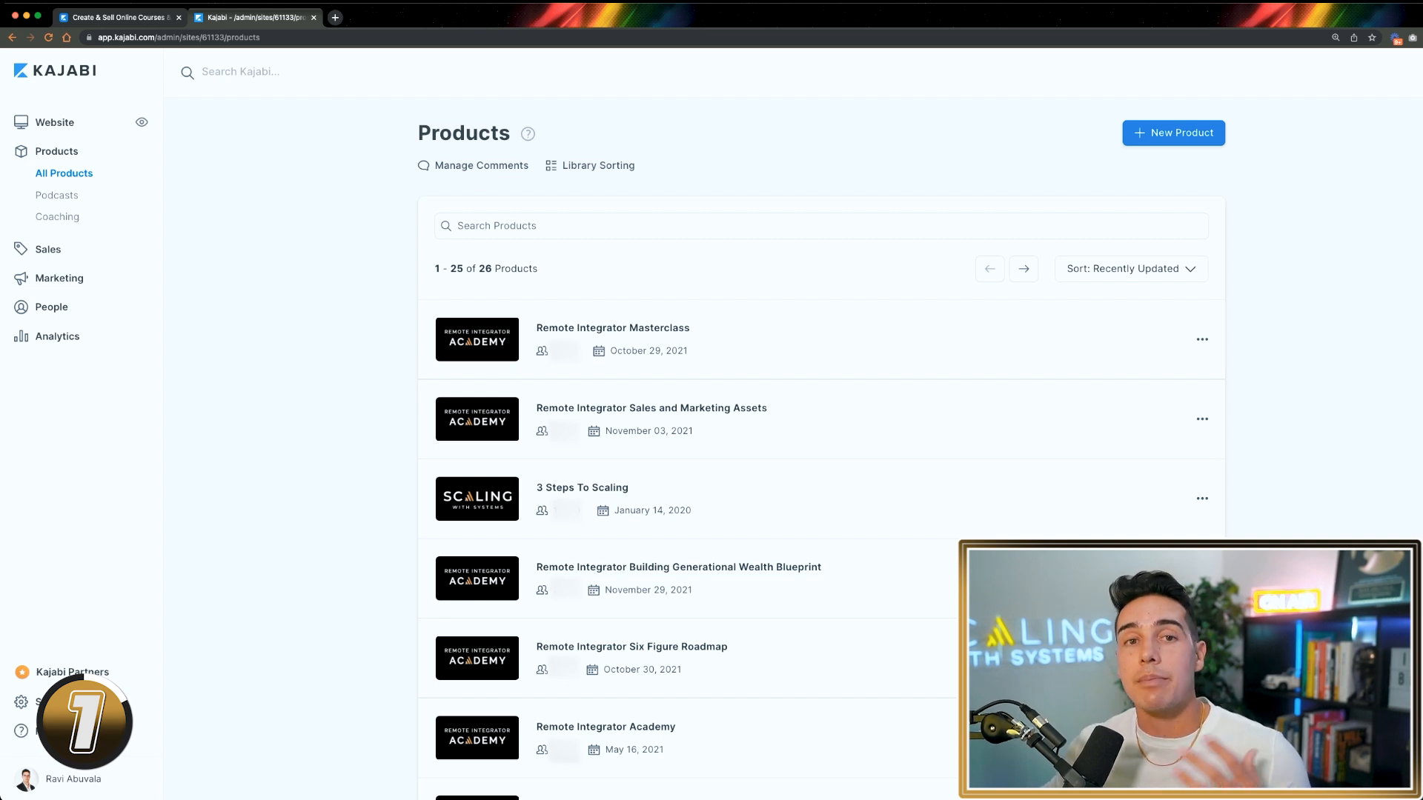
# Preview Remote Integrator Masterclass from its ⋯ menu, then return to its admin page.
pyautogui.click(1201, 338)
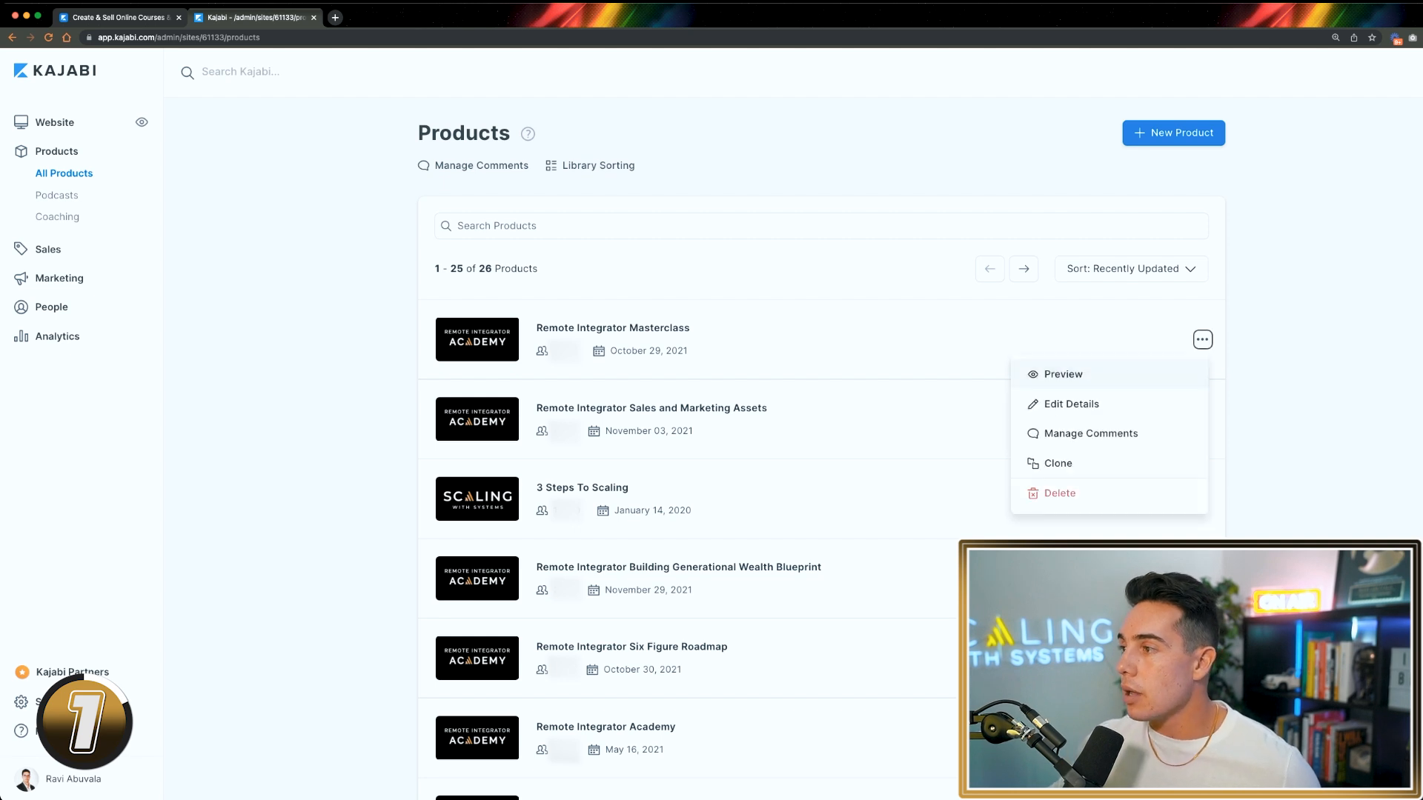
pyautogui.click(1062, 372)
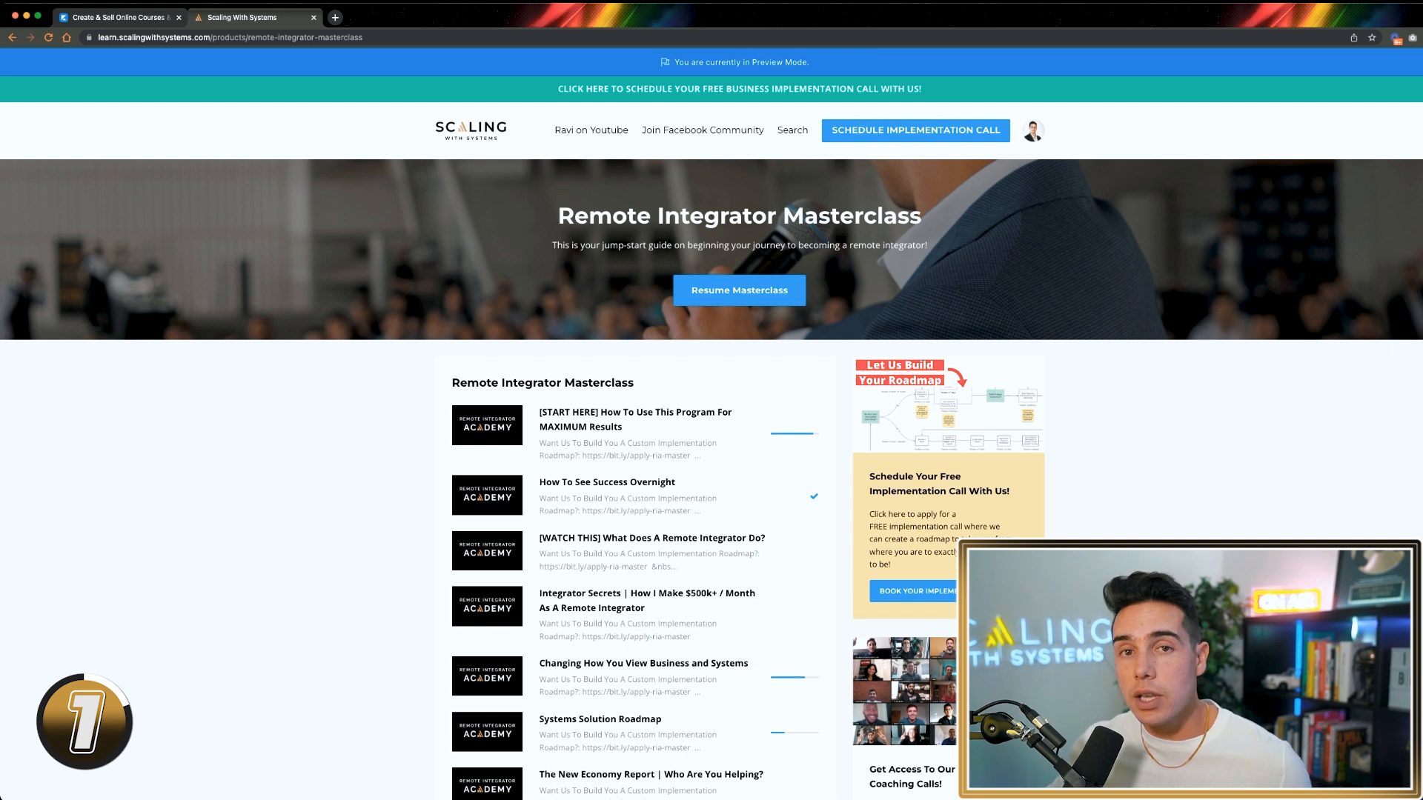
pyautogui.scroll(-3)
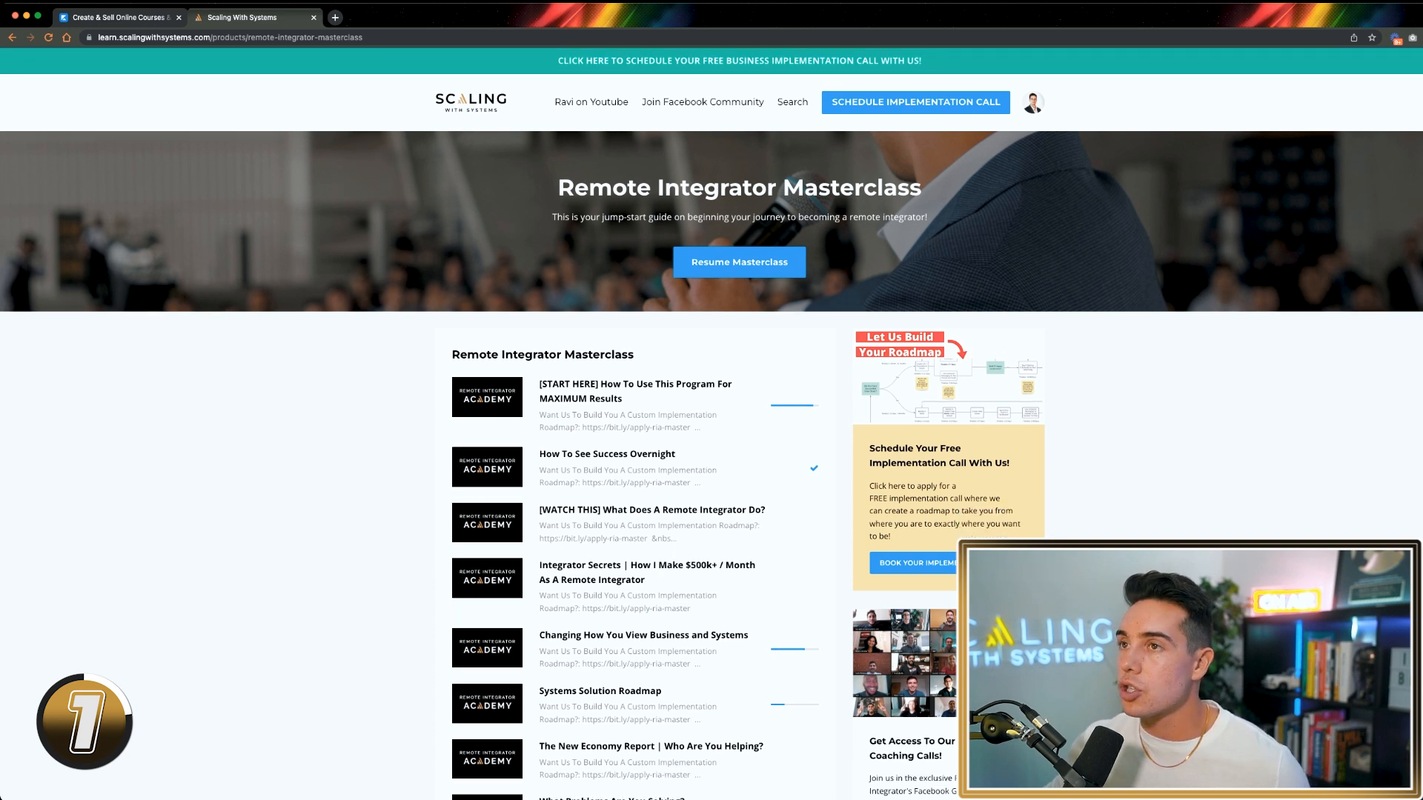
pyautogui.click(254, 16)
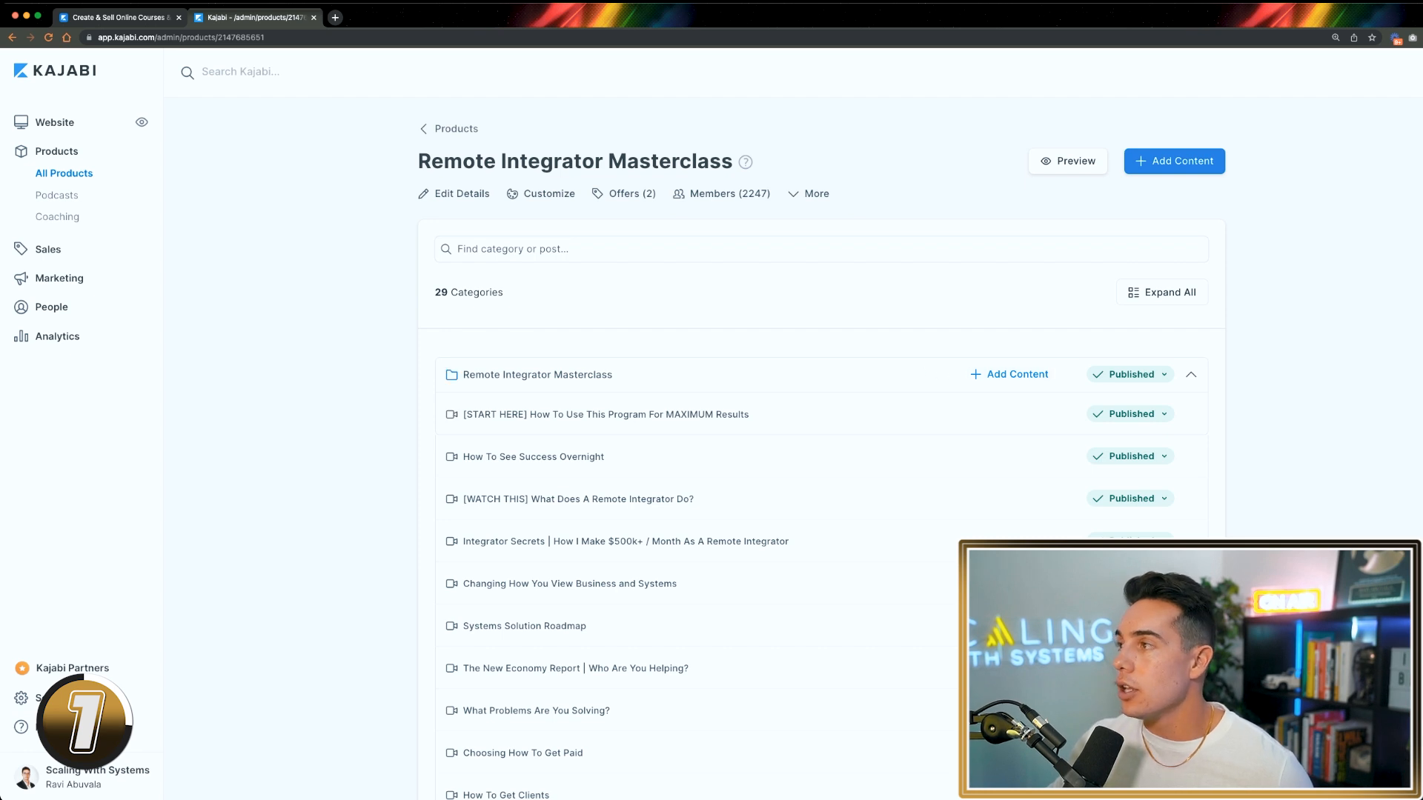
# Glance at the Add Content options, then preview the Masterclass in a new tab.
pyautogui.click(1173, 161)
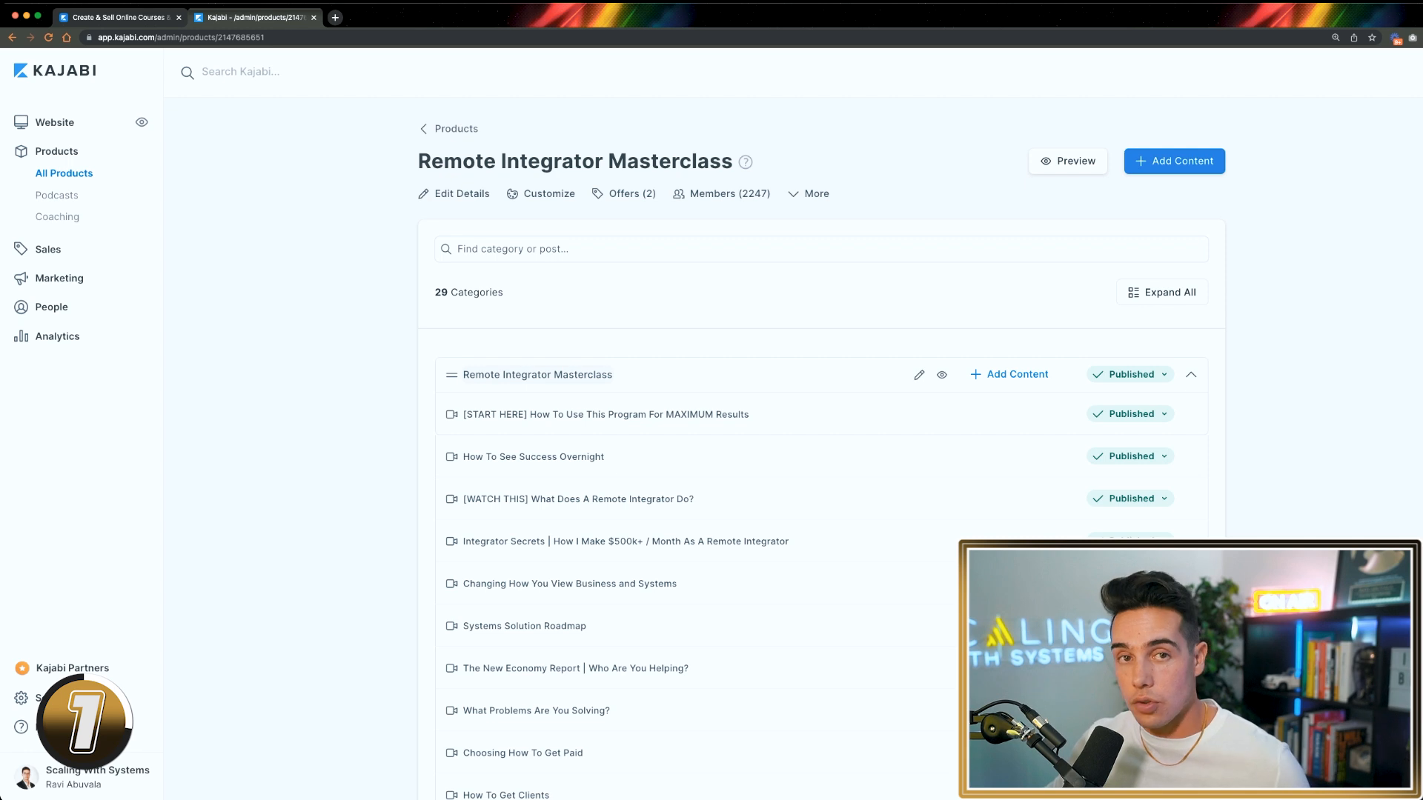
pyautogui.click(1173, 161)
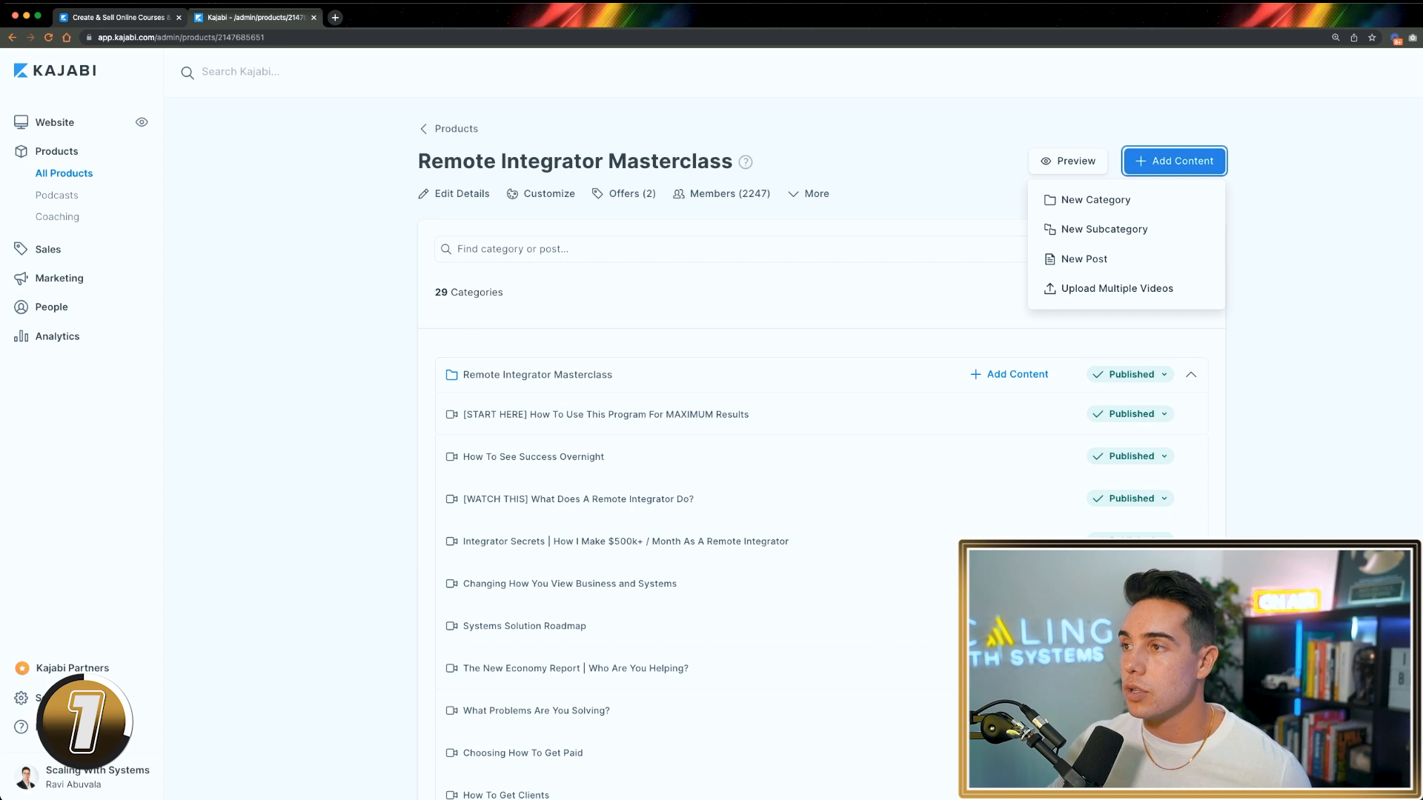
pyautogui.click(1173, 161)
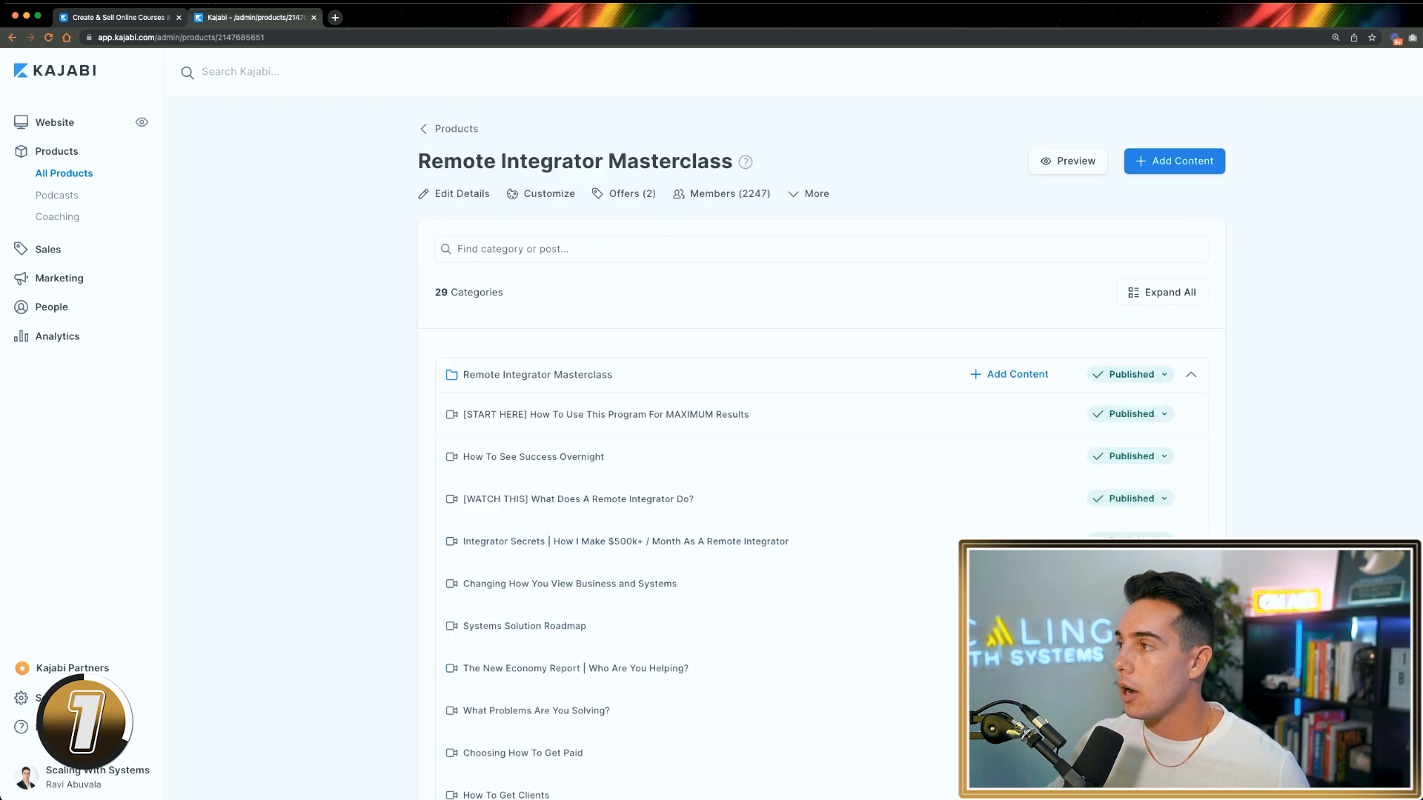
pyautogui.click(1067, 160)
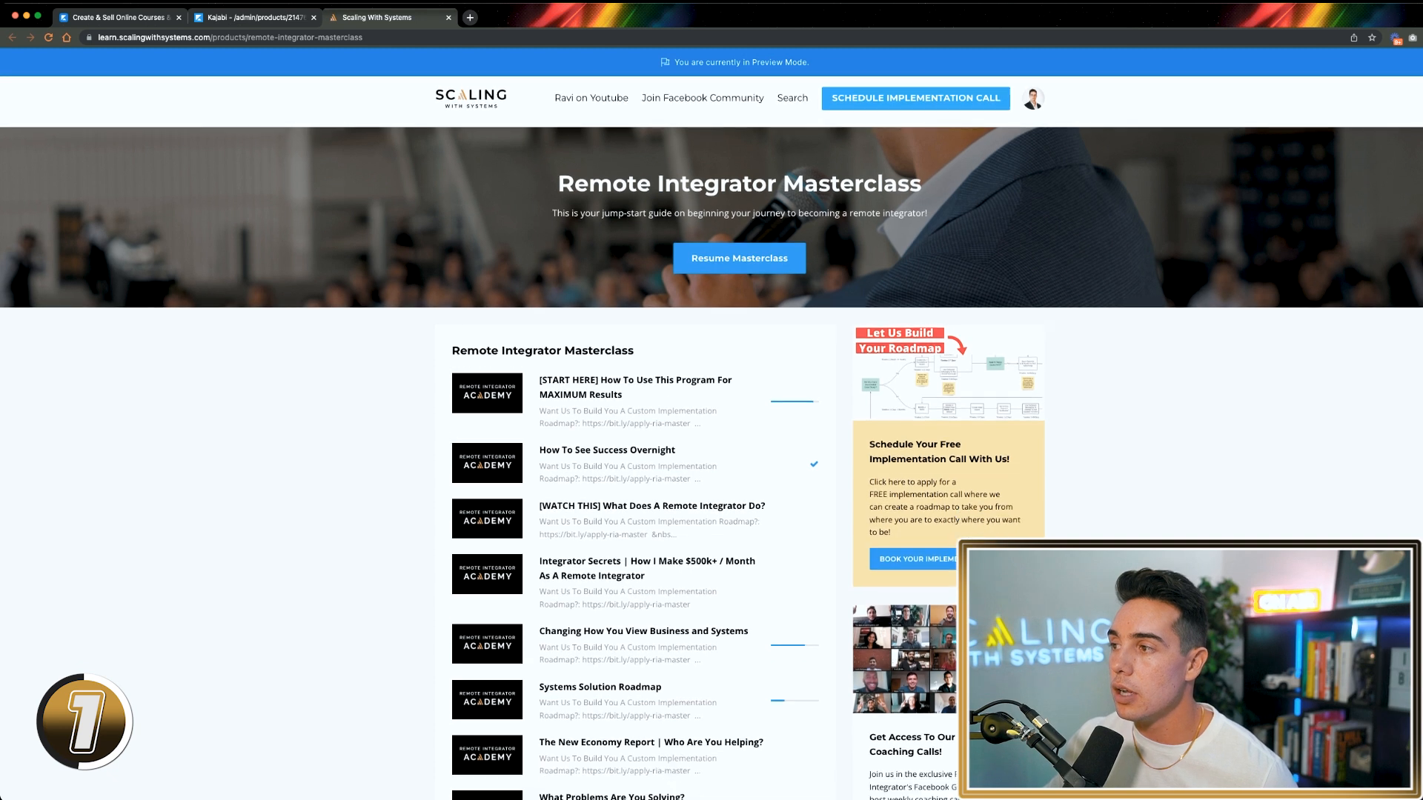
# Scroll down through the Remote Integrator Masterclass lessons and categories.
pyautogui.scroll(-3)
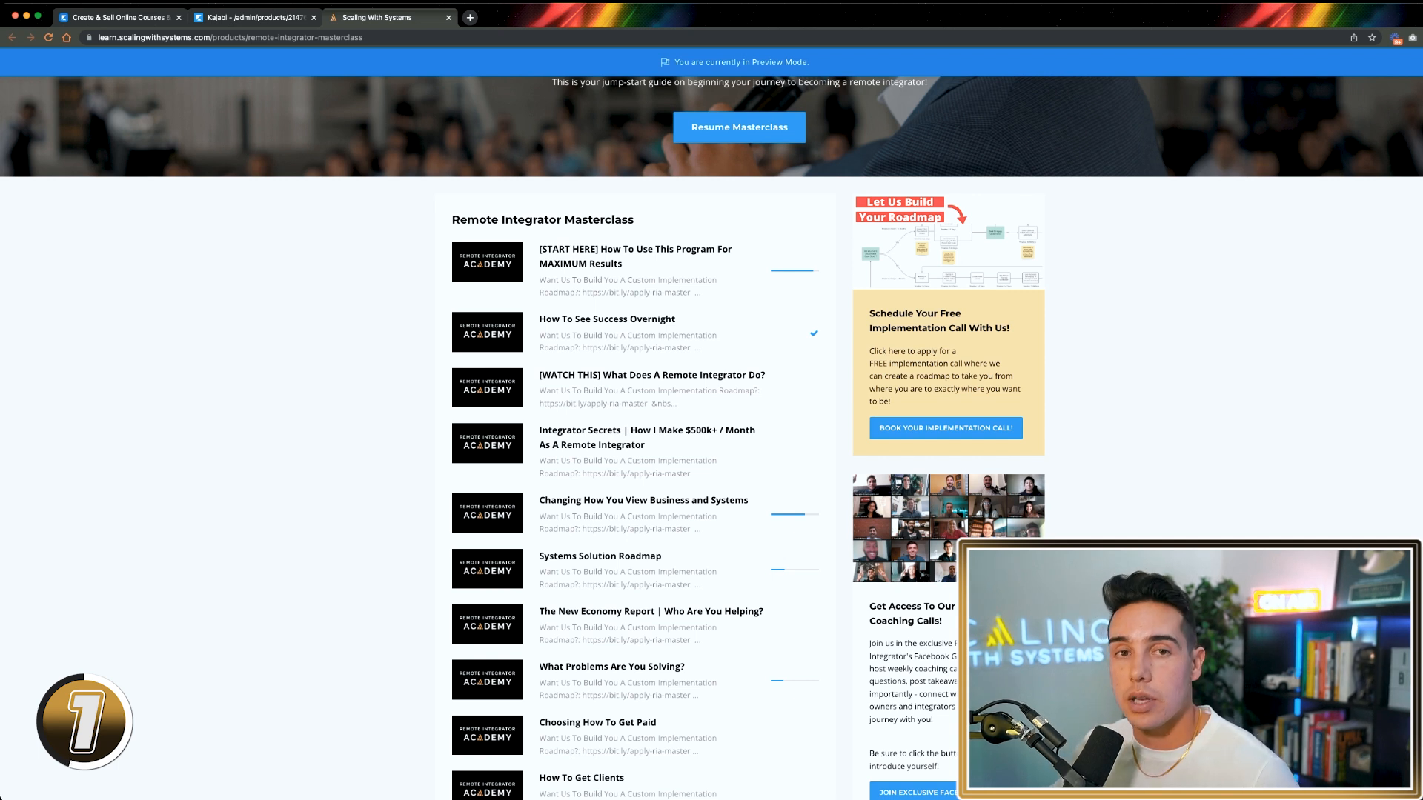
pyautogui.scroll(-3)
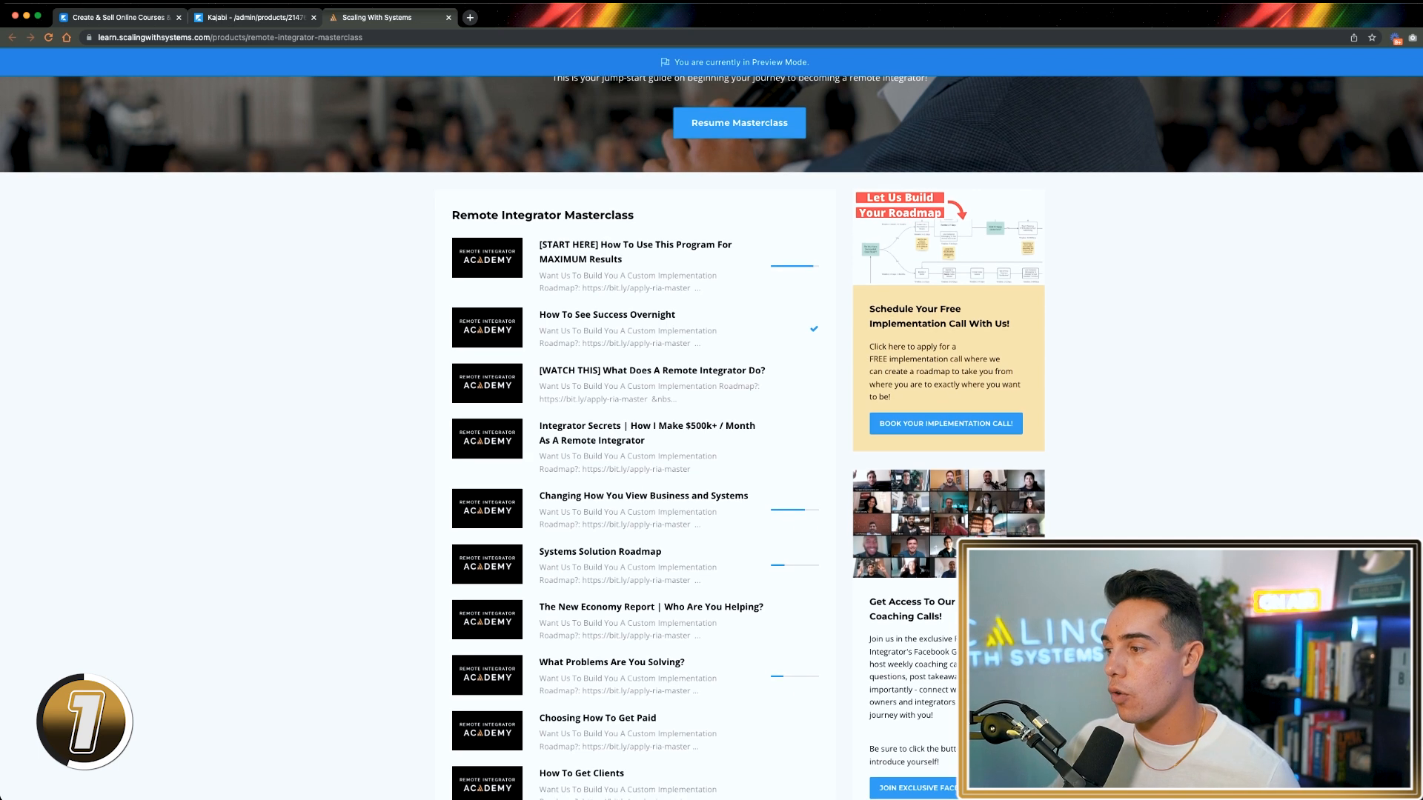
pyautogui.scroll(-3)
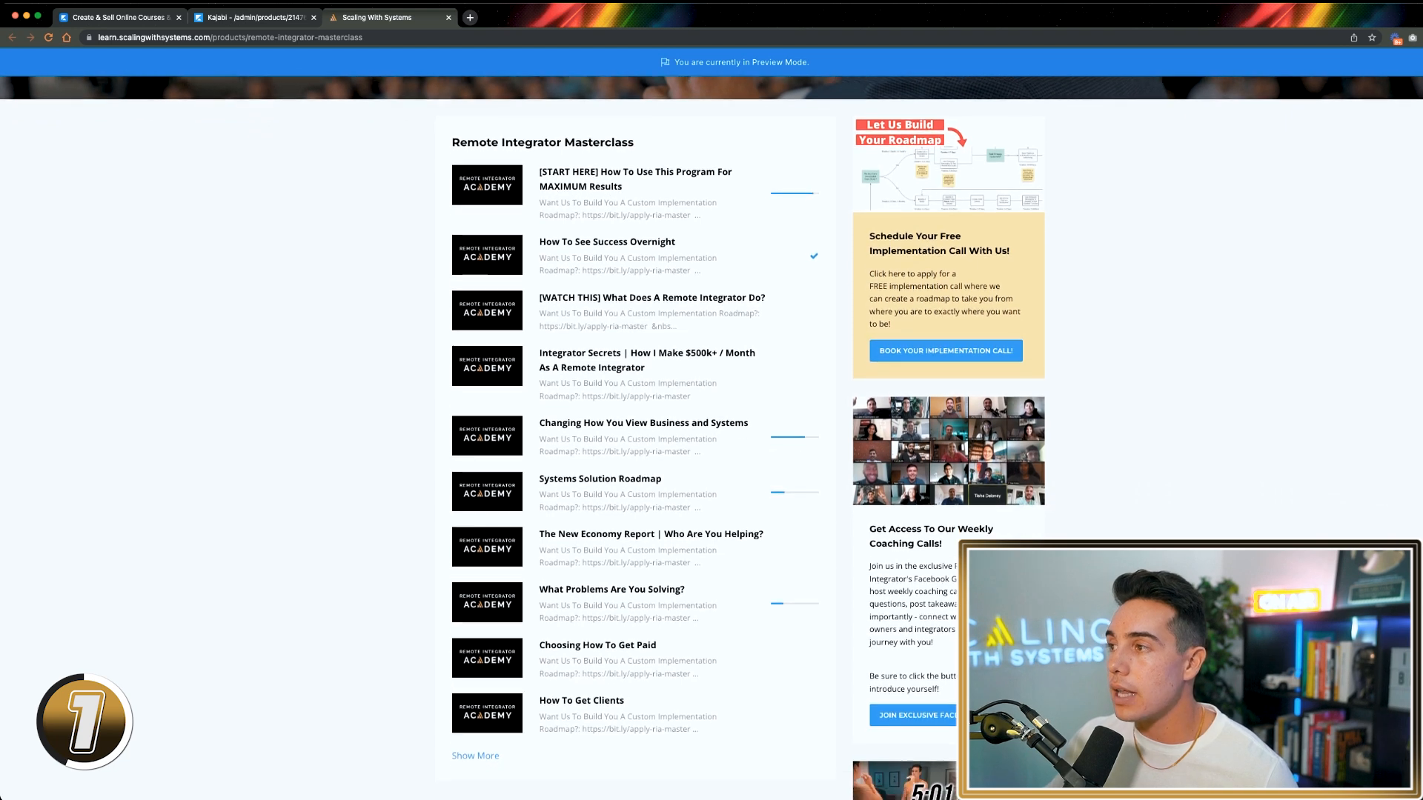
pyautogui.scroll(-3)
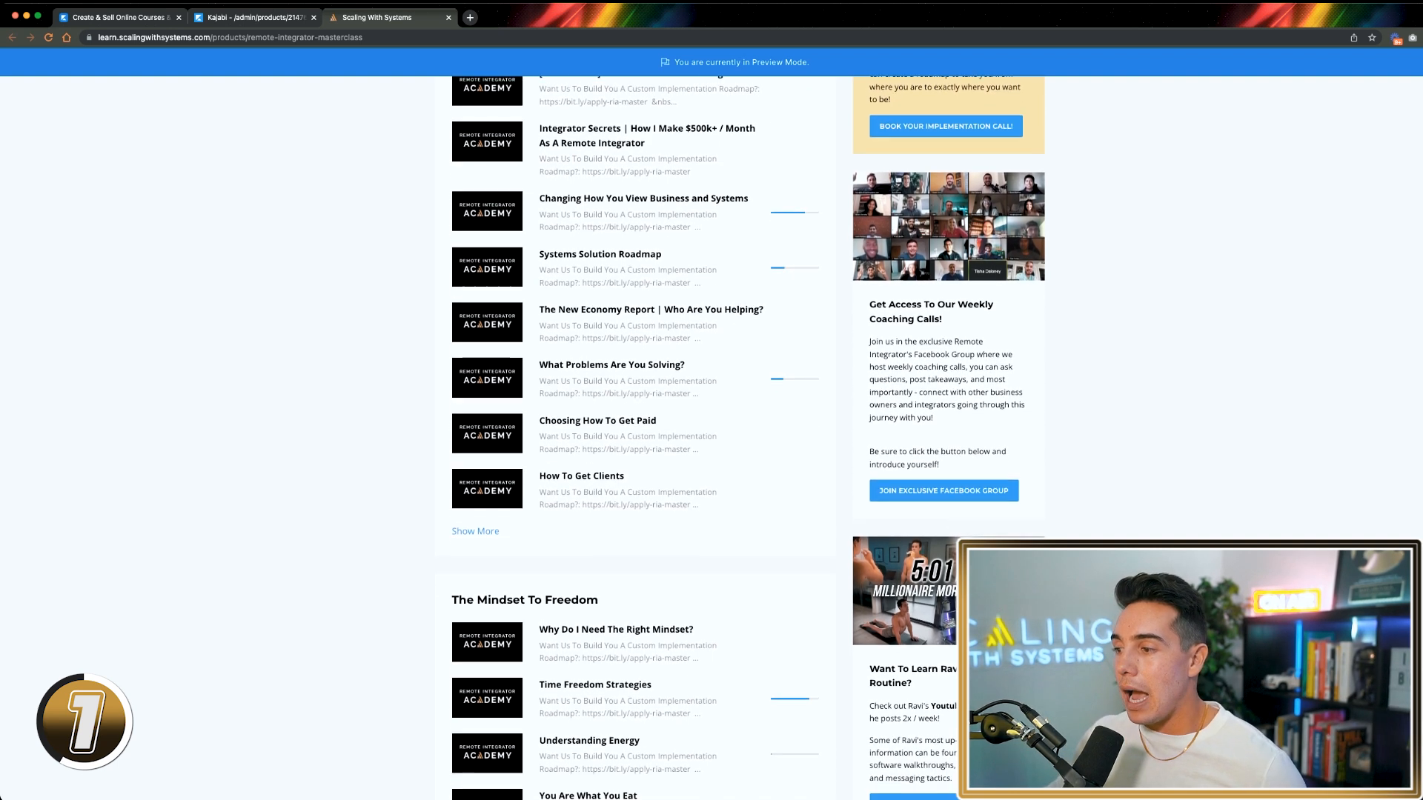
pyautogui.scroll(-3)
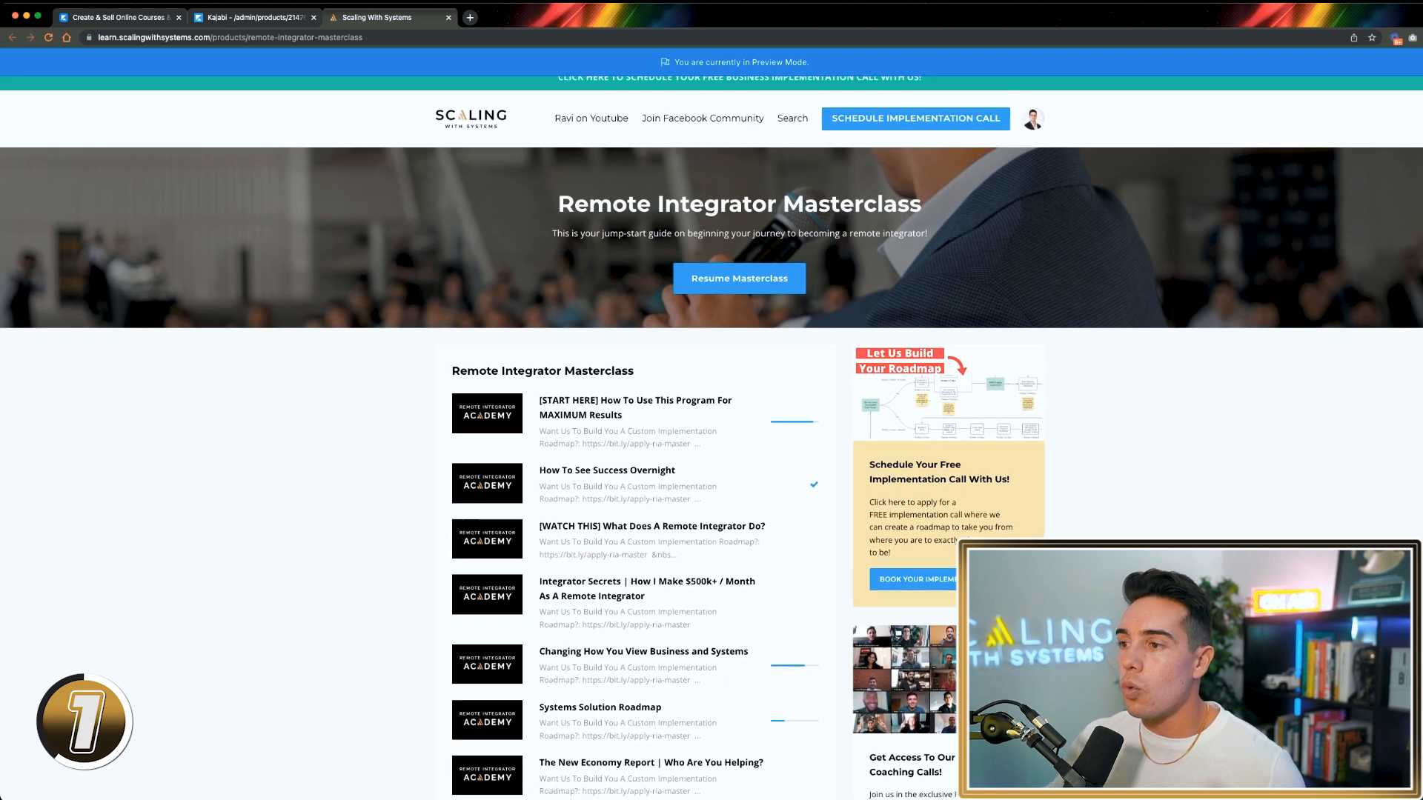
pyautogui.scroll(-3)
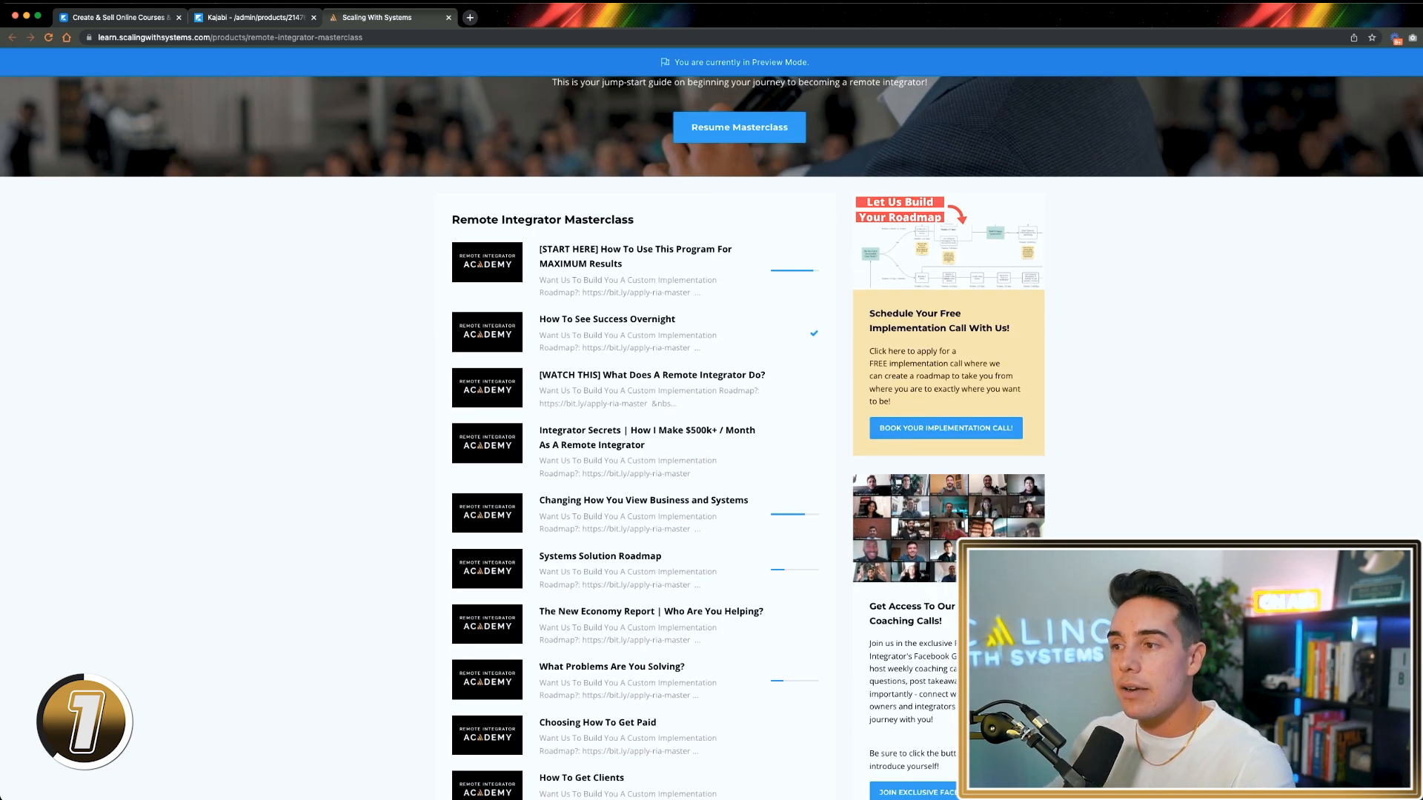
pyautogui.scroll(-3)
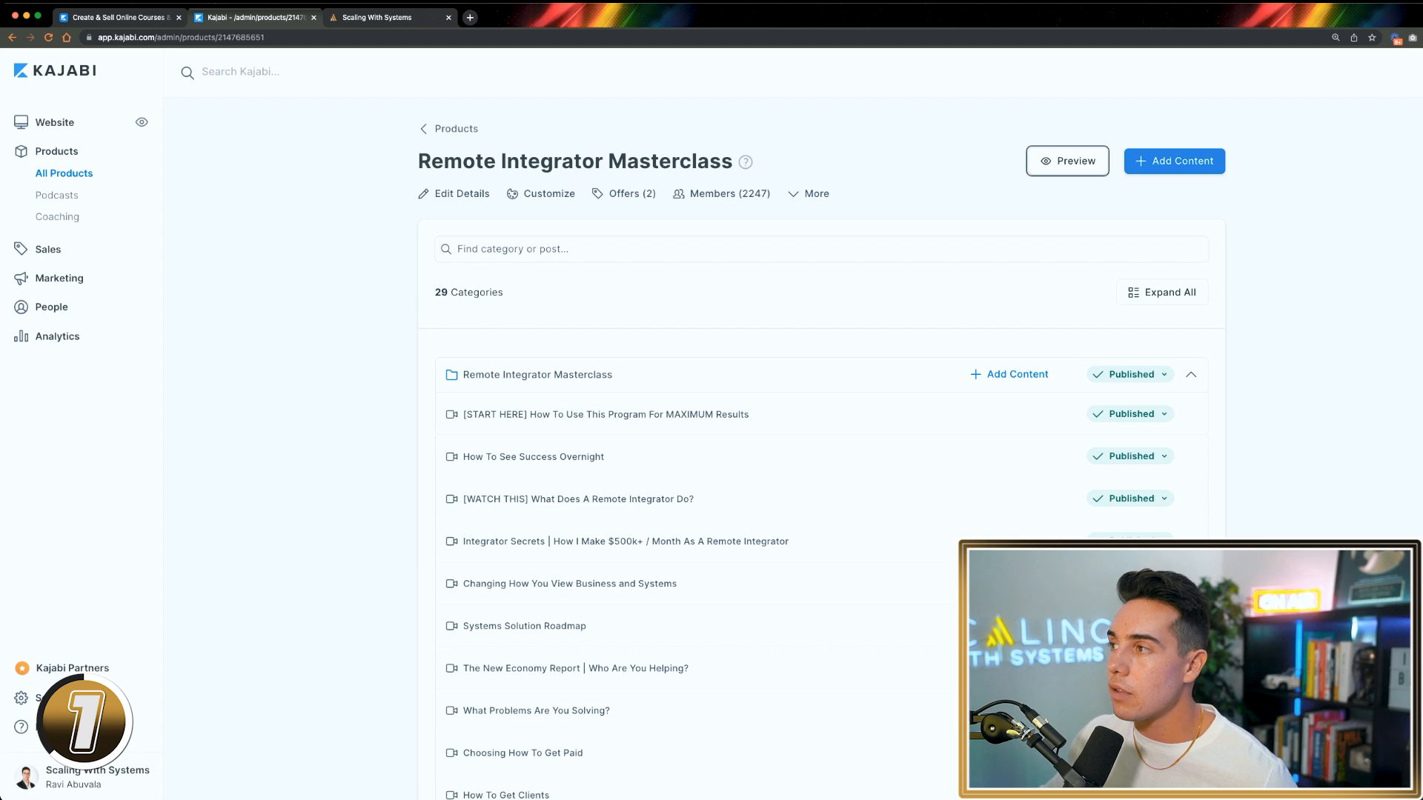
# Customize the Masterclass live theme and inspect its Product Sidebar blocks.
pyautogui.click(547, 193)
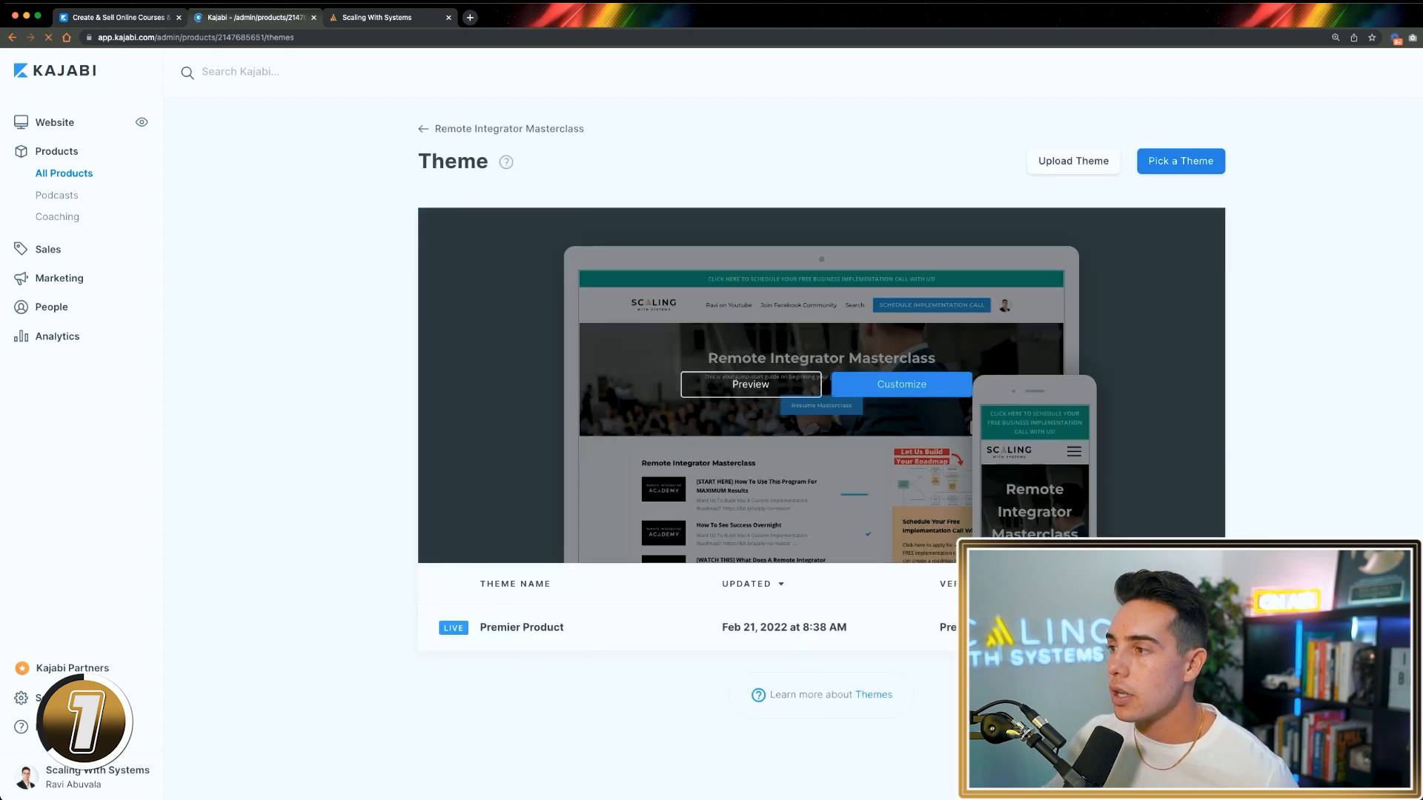
pyautogui.click(900, 384)
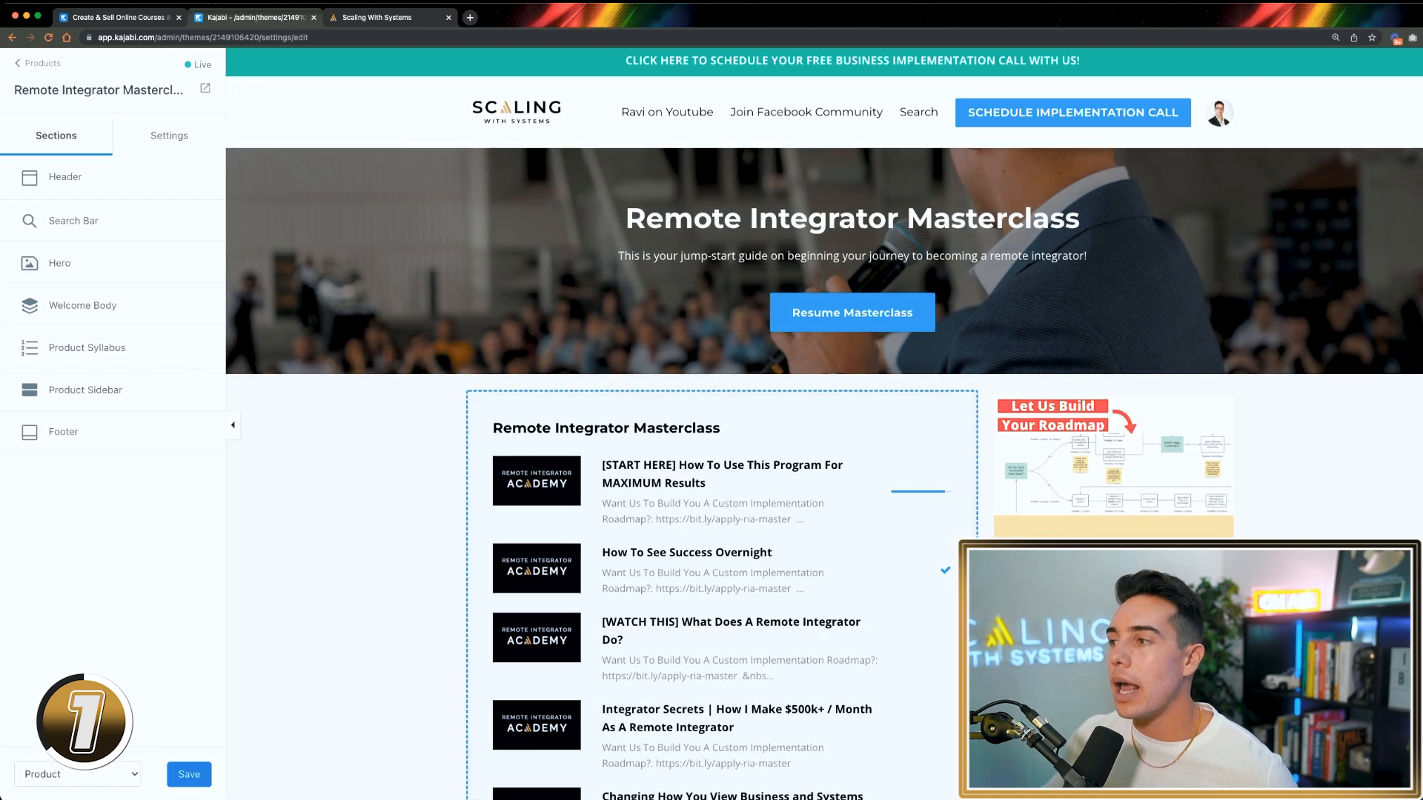
pyautogui.click(65, 177)
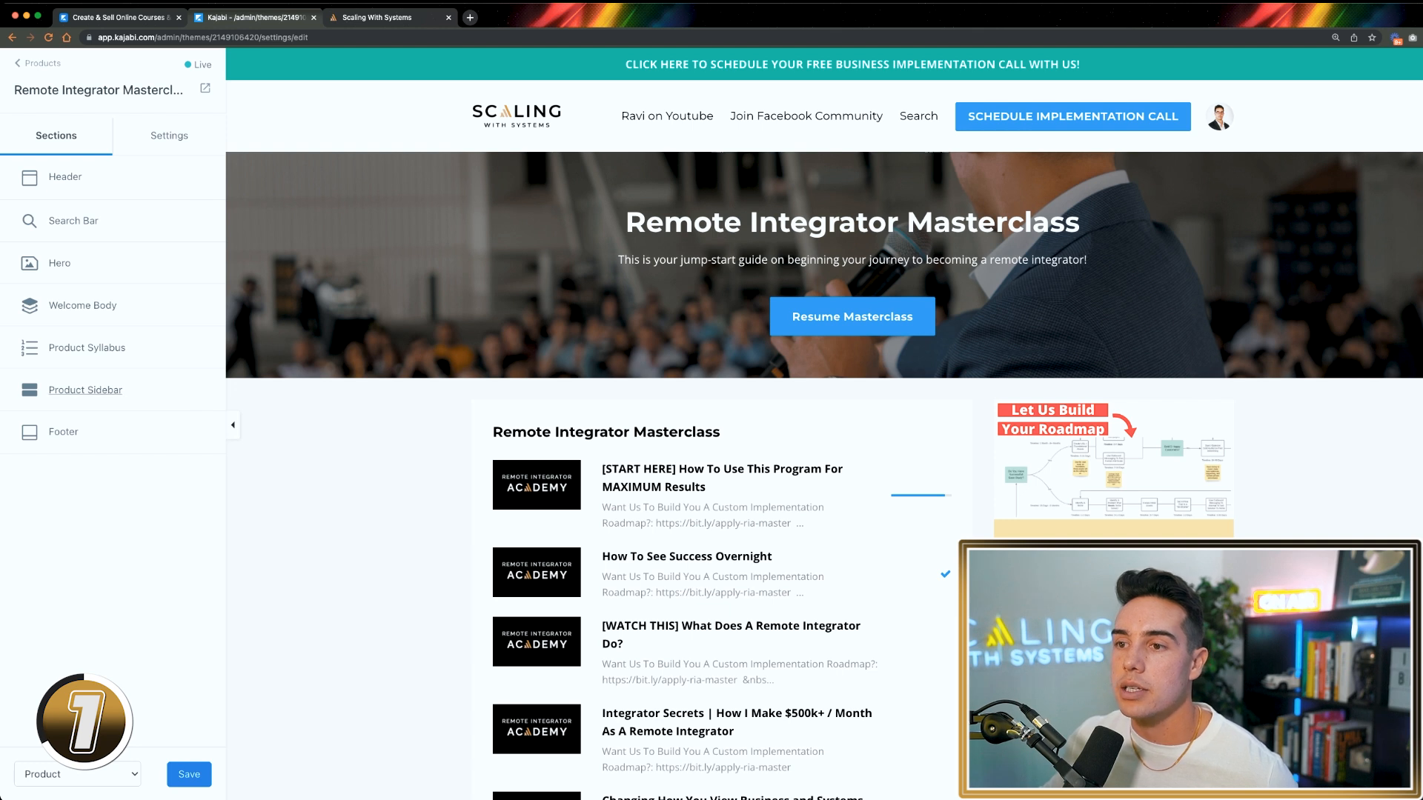
pyautogui.click(85, 389)
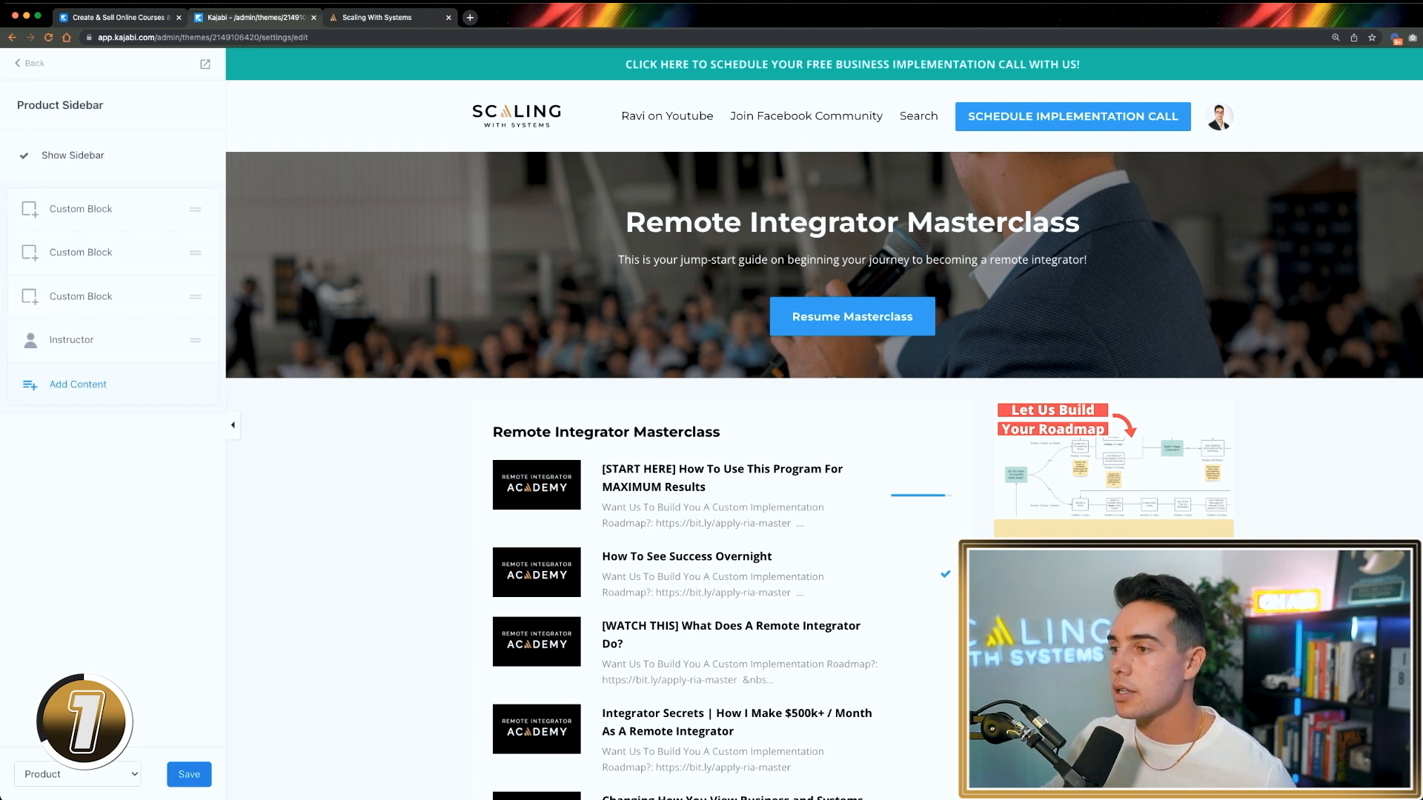
pyautogui.scroll(-3)
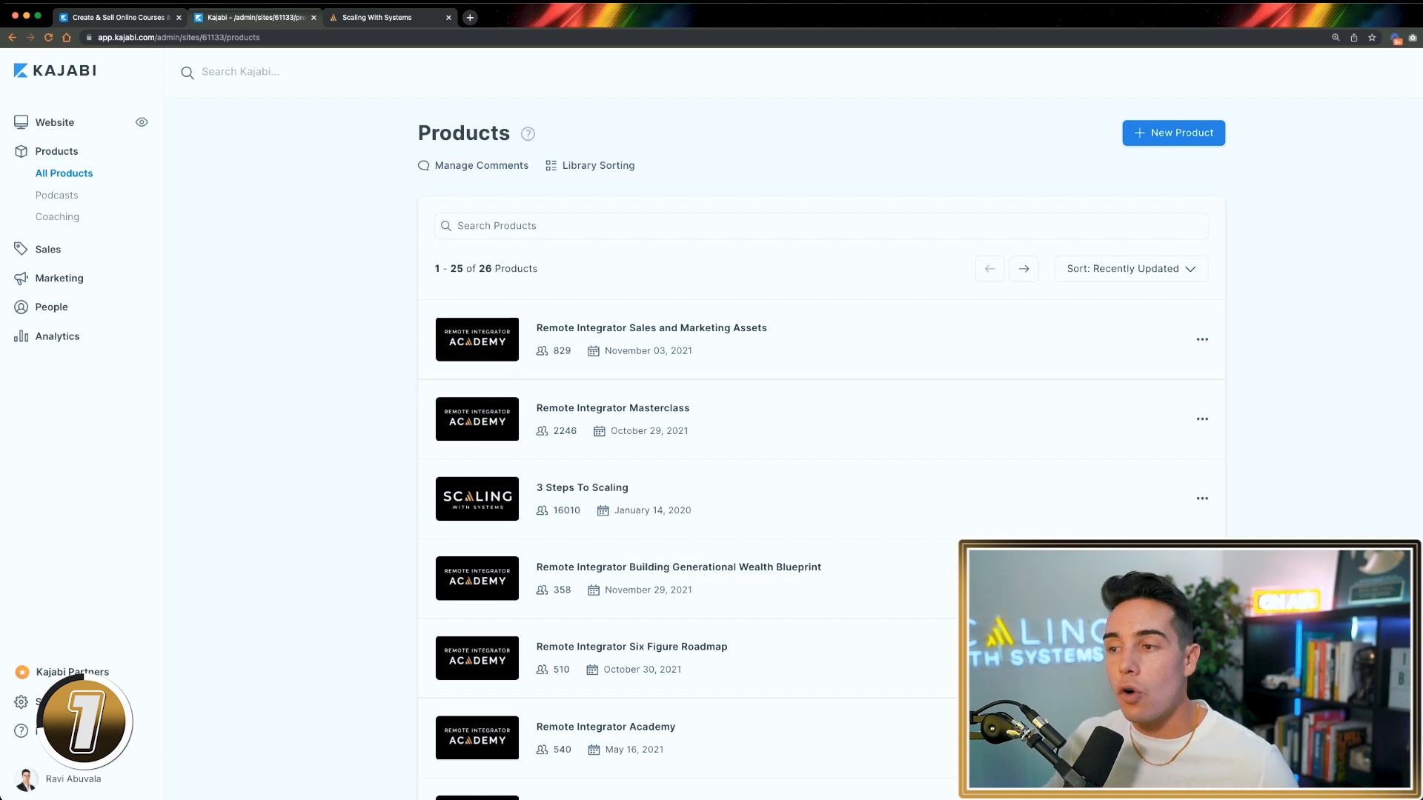
# Scroll the products list and open the Scaling With Systems 3.0 course preview.
pyautogui.scroll(-3)
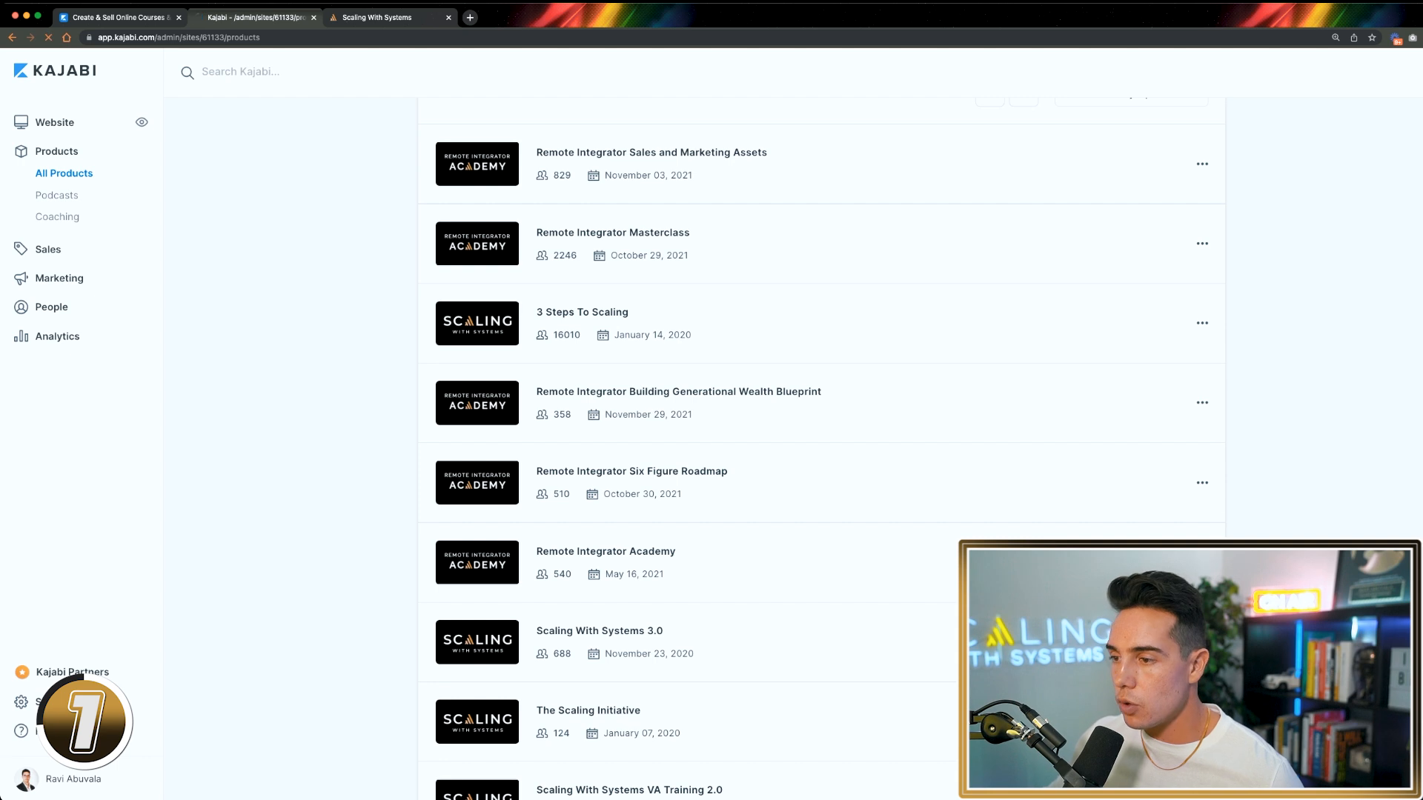
pyautogui.click(599, 631)
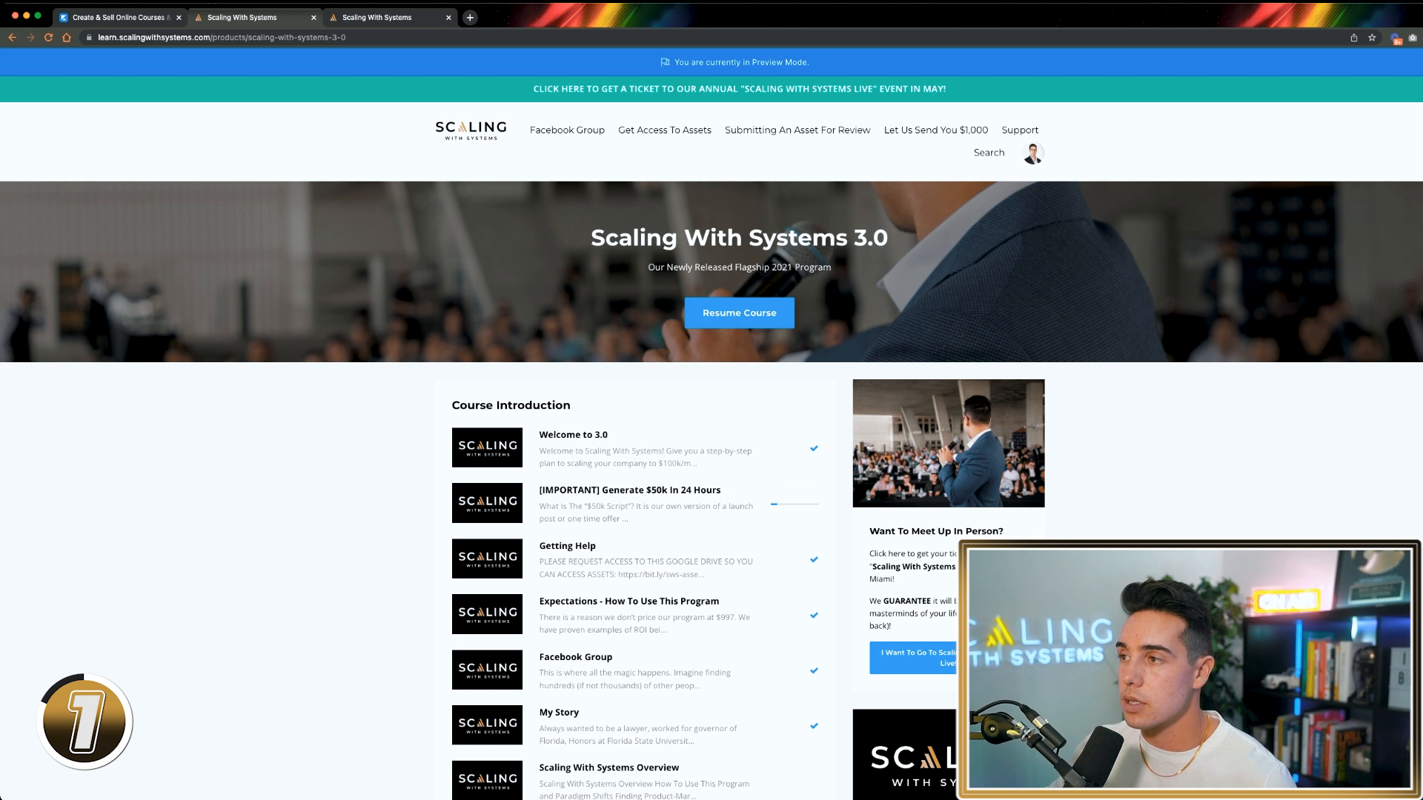
# Follow 'Get Access To Assets' to the Scaling With Systems Assets Drive folder.
pyautogui.scroll(-3)
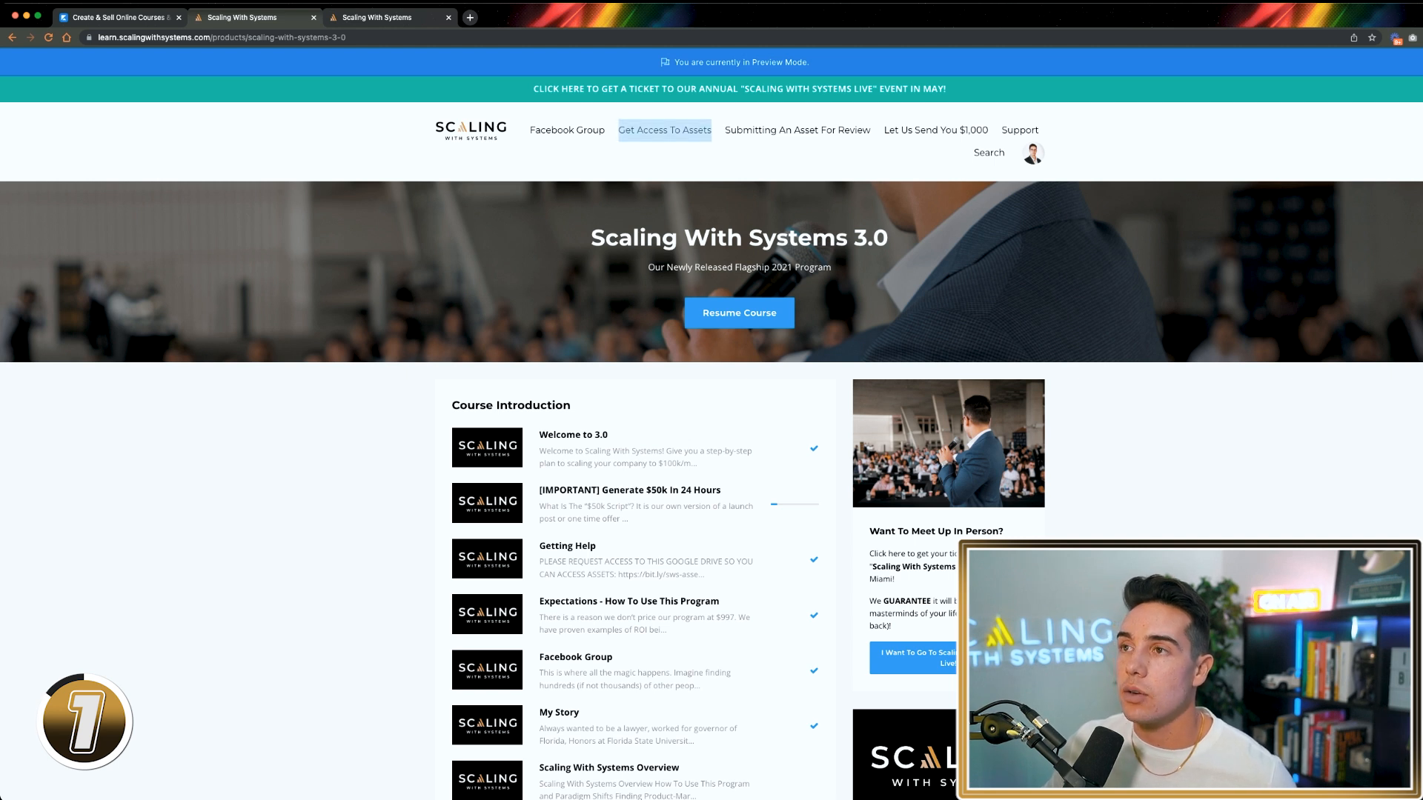
pyautogui.click(664, 129)
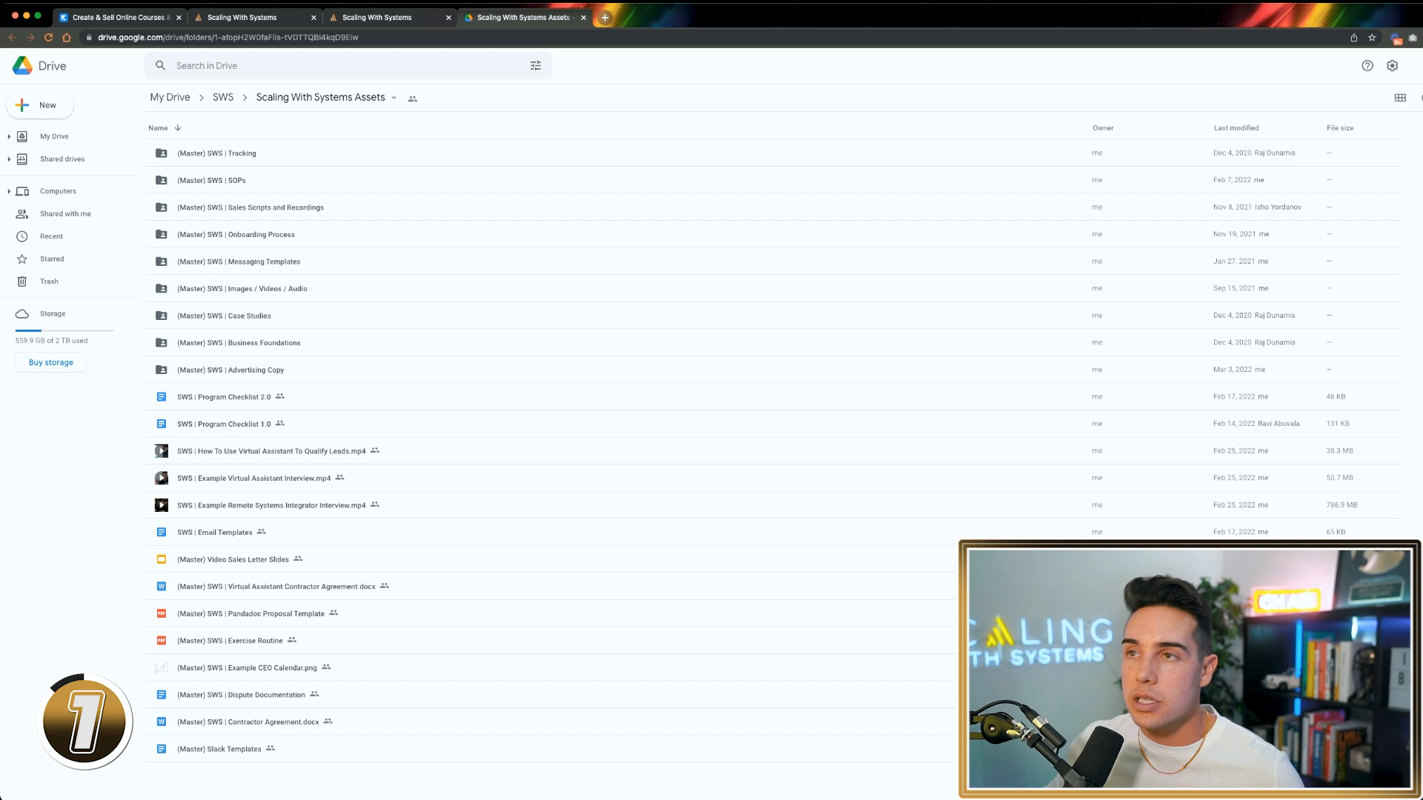
# Switch back to the Scaling With Systems 3.0 course preview tab.
pyautogui.click(390, 17)
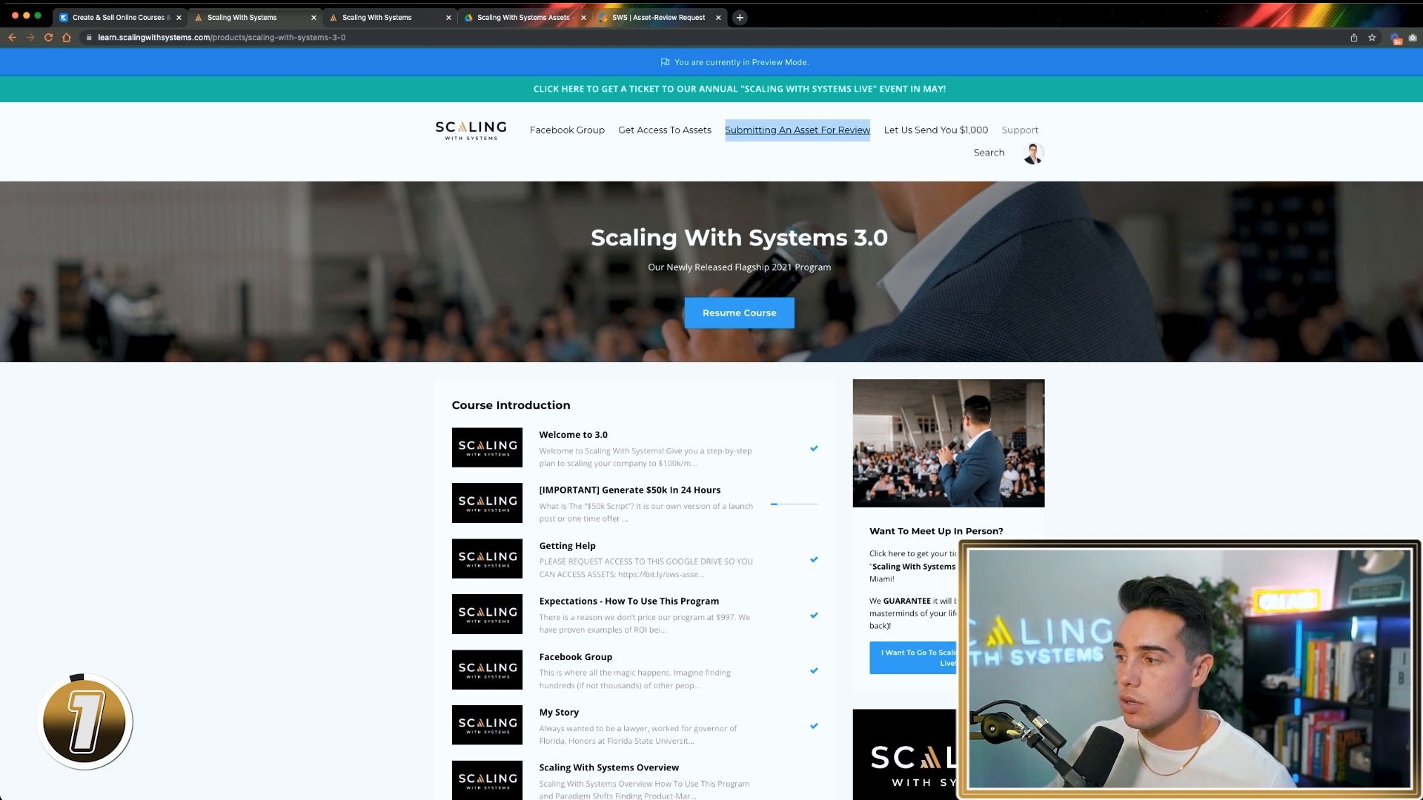
pyautogui.scroll(-3)
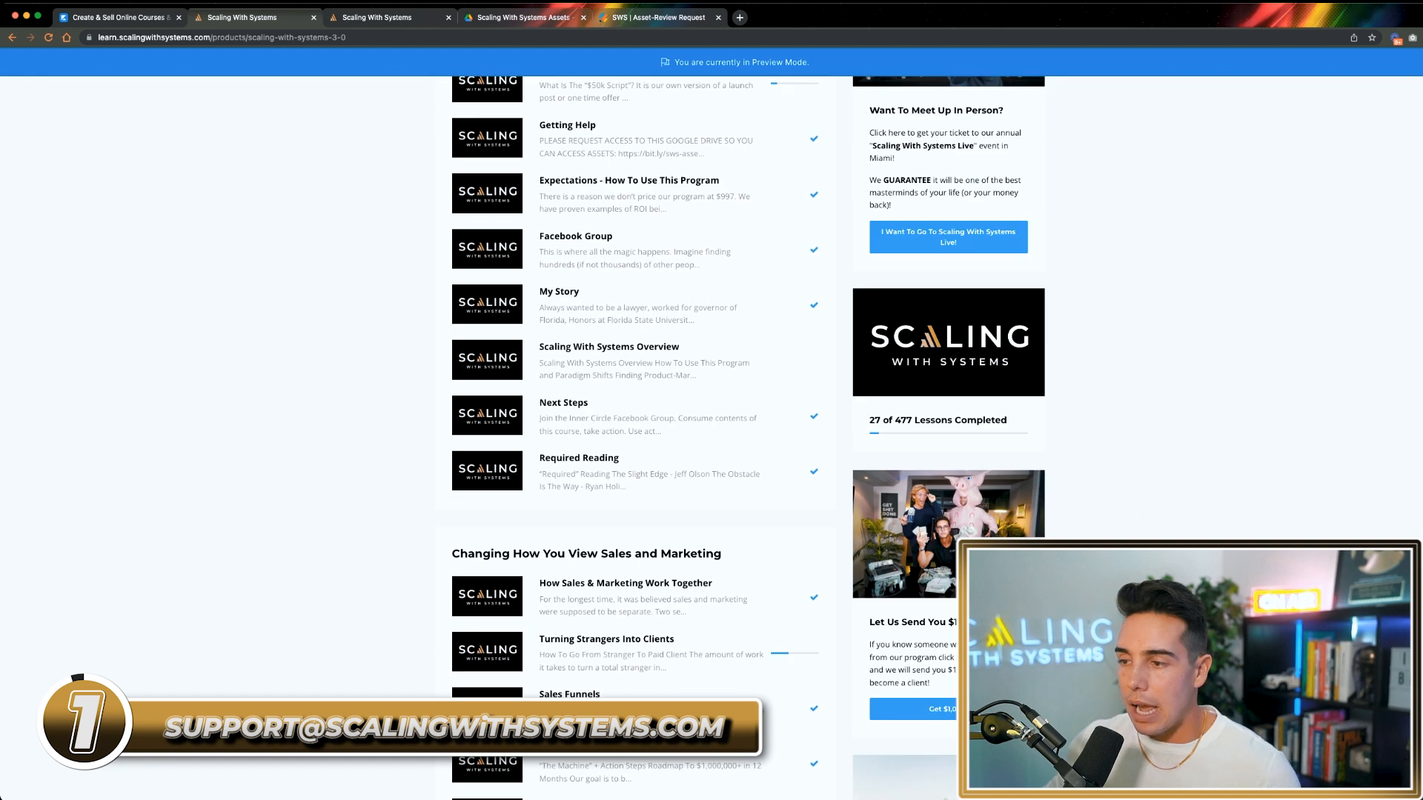
pyautogui.scroll(-3)
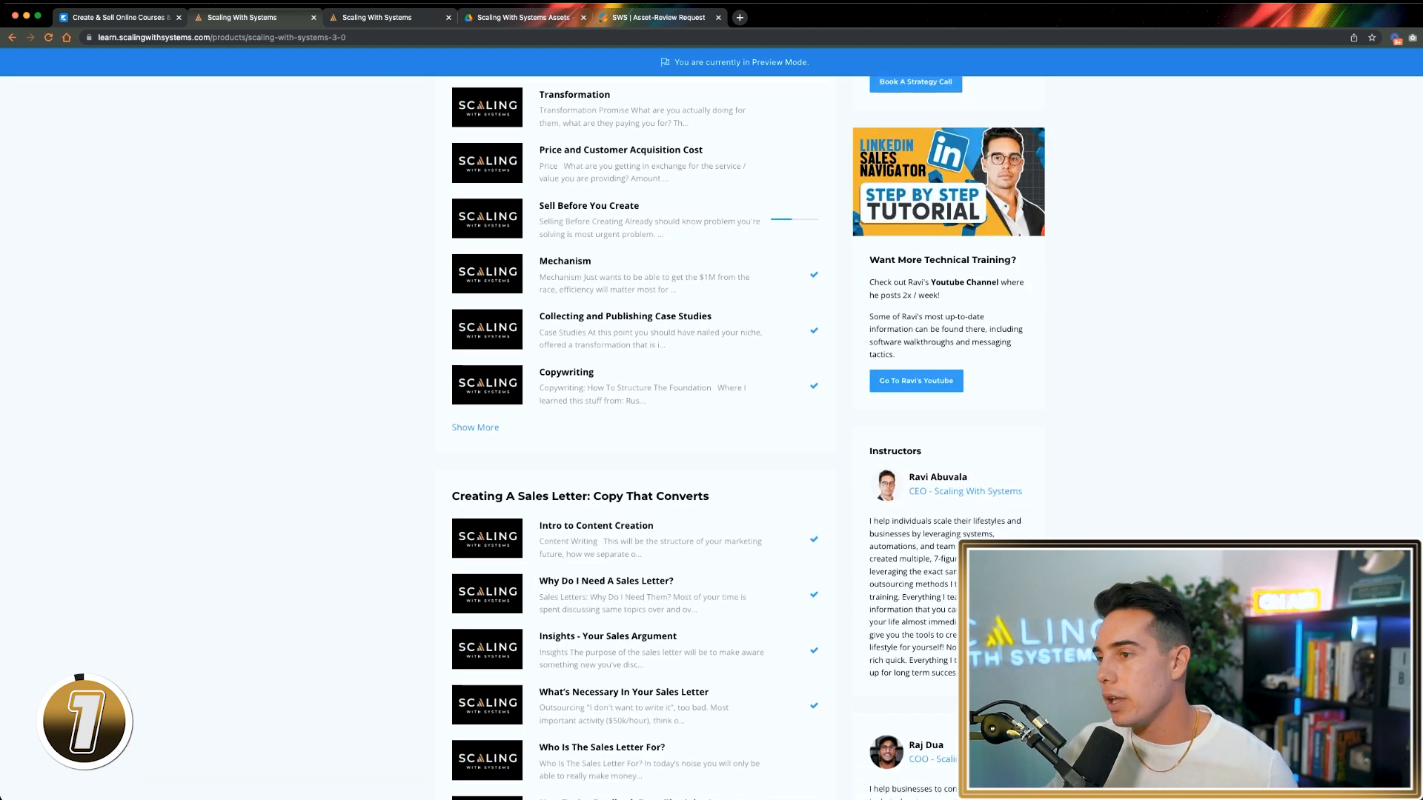
pyautogui.scroll(-3)
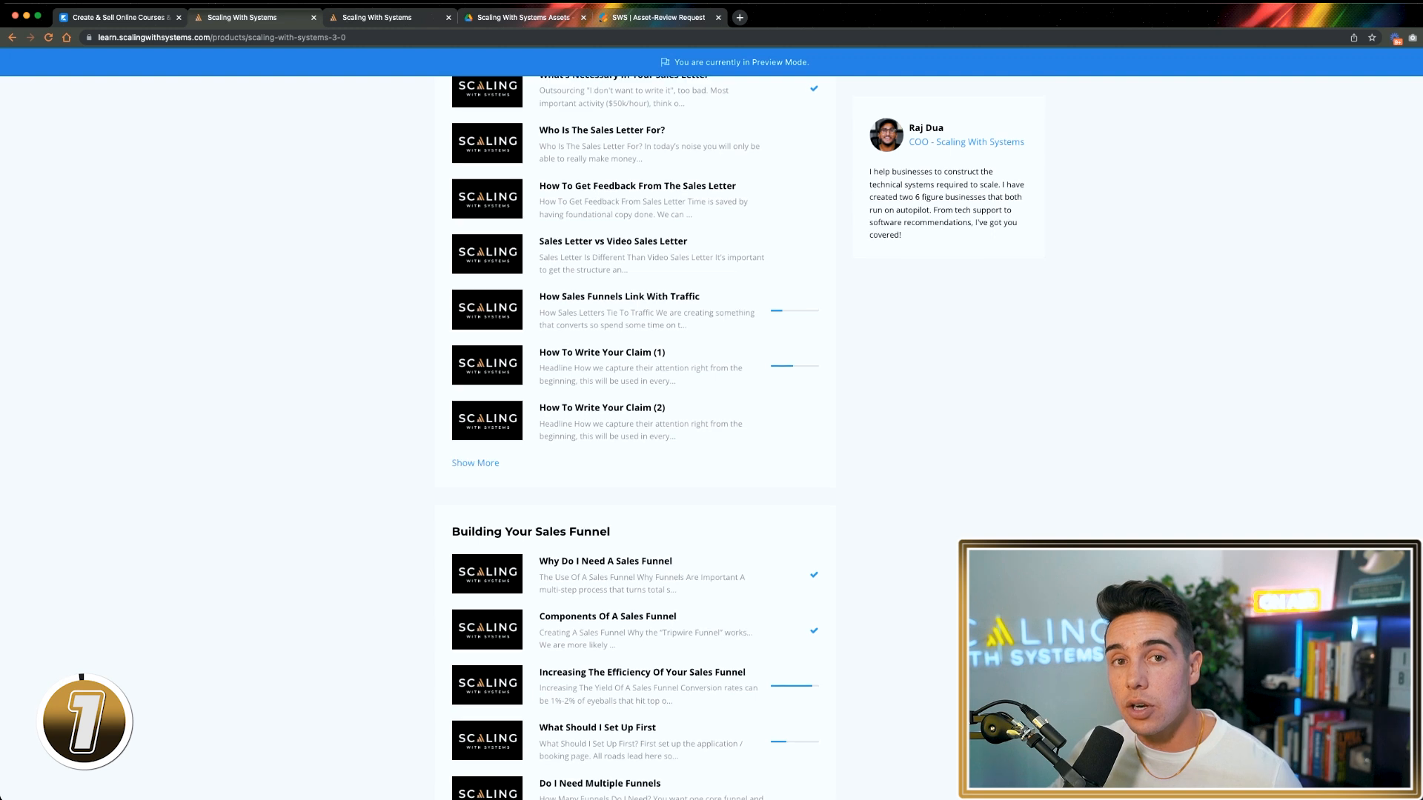
pyautogui.scroll(3)
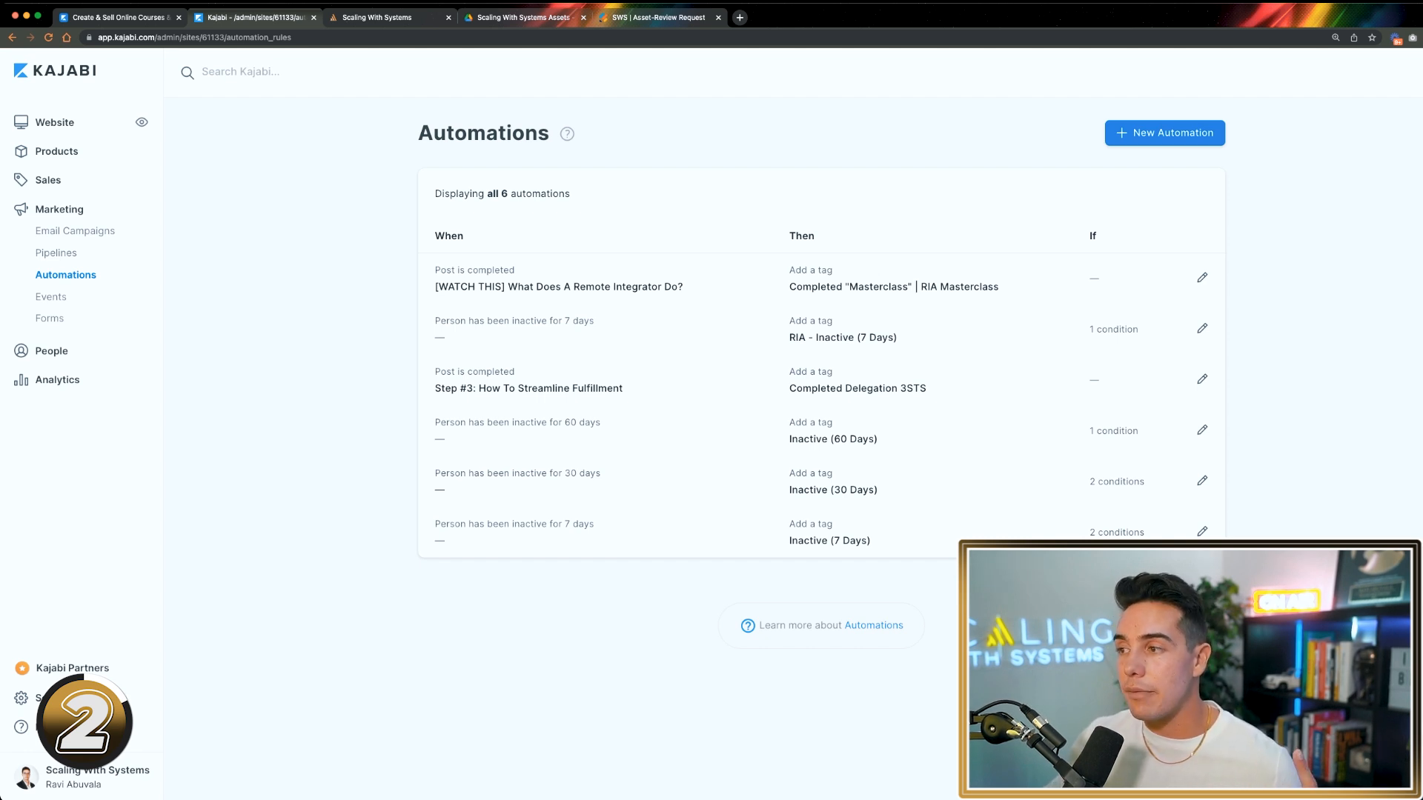
pyautogui.doubleClick(832, 489)
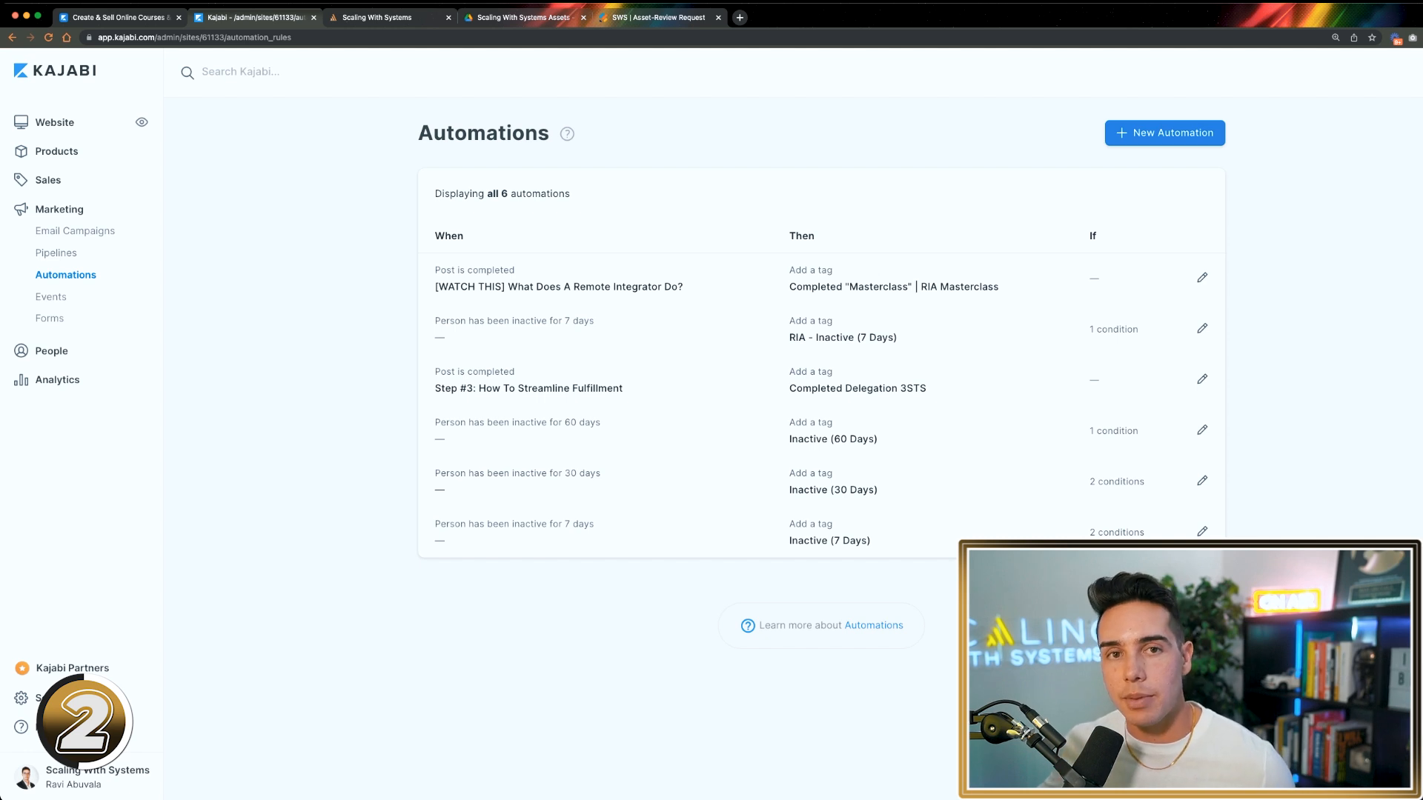
pyautogui.doubleClick(832, 438)
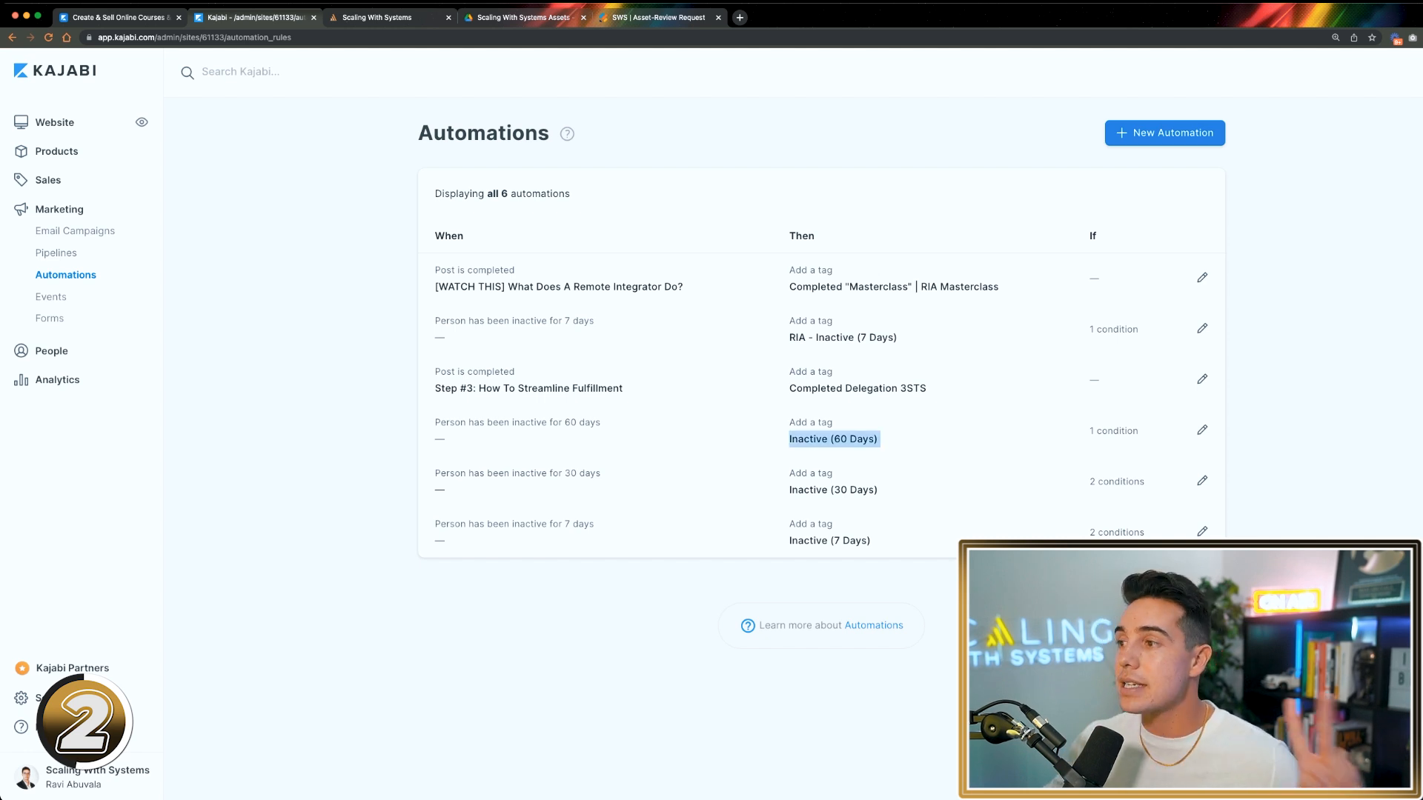